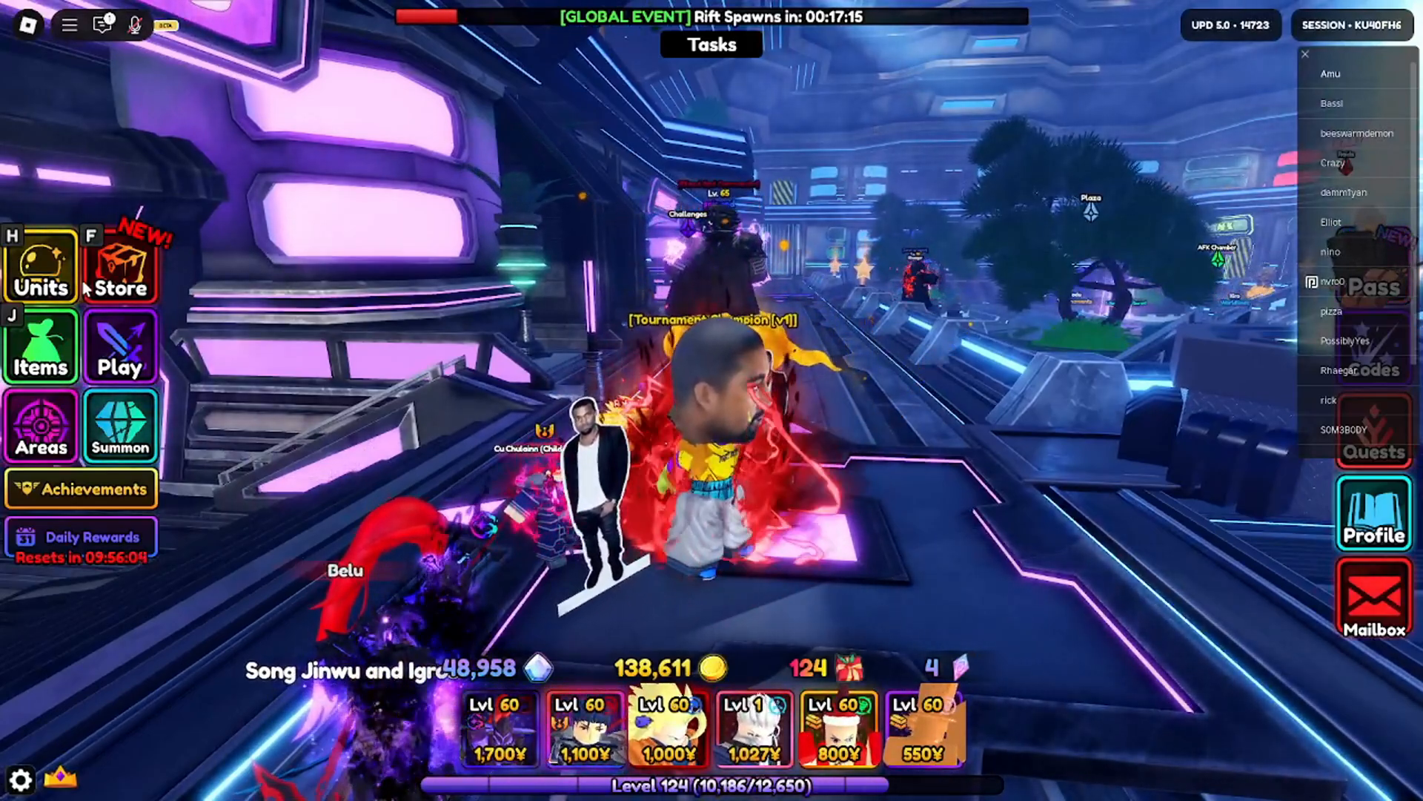
Step: Dismiss the Boo (Evil) showcase, then open the AV Buu Portal v1.0.1 post in mango
{"action": "left_click", "coordinate": [40, 263]}
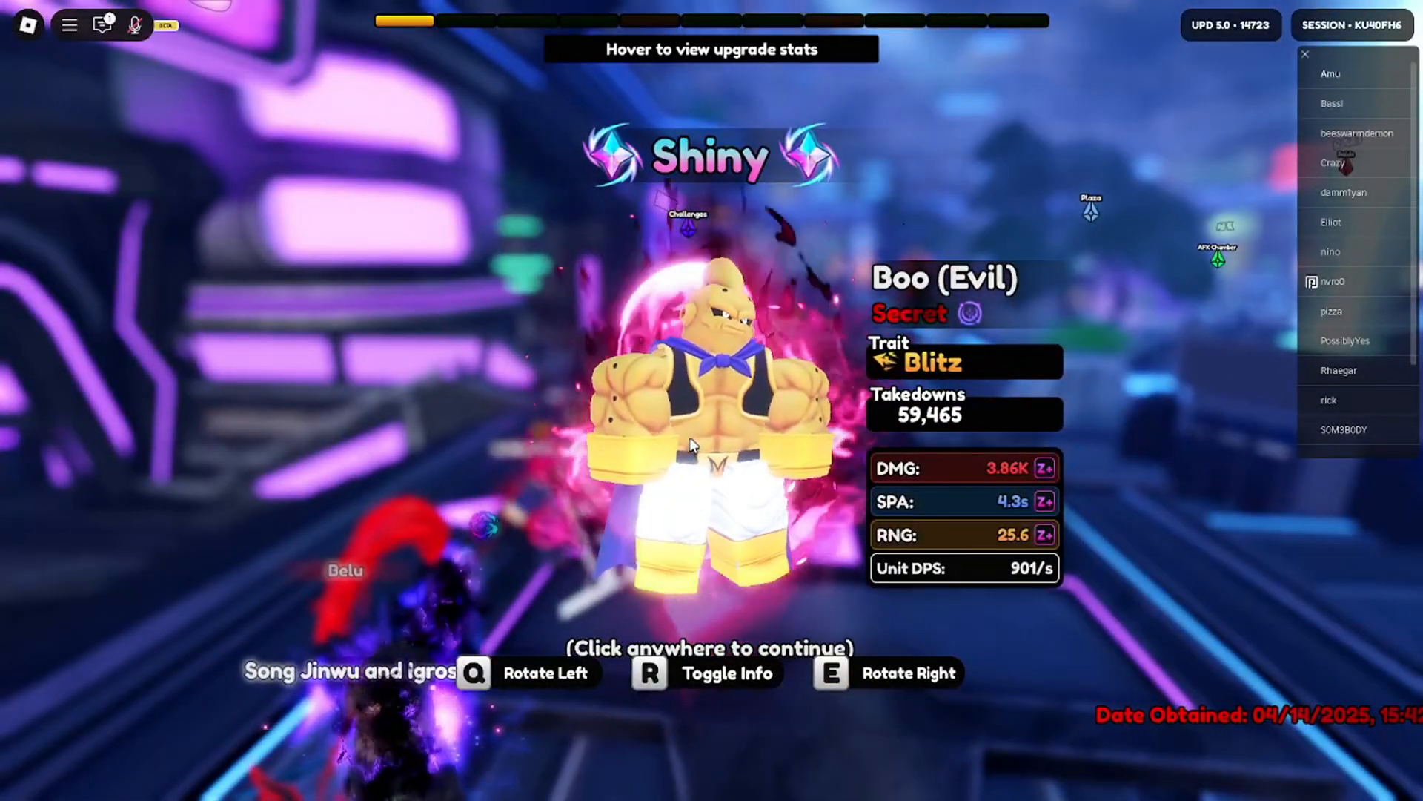
{"action": "left_click", "coordinate": [690, 445]}
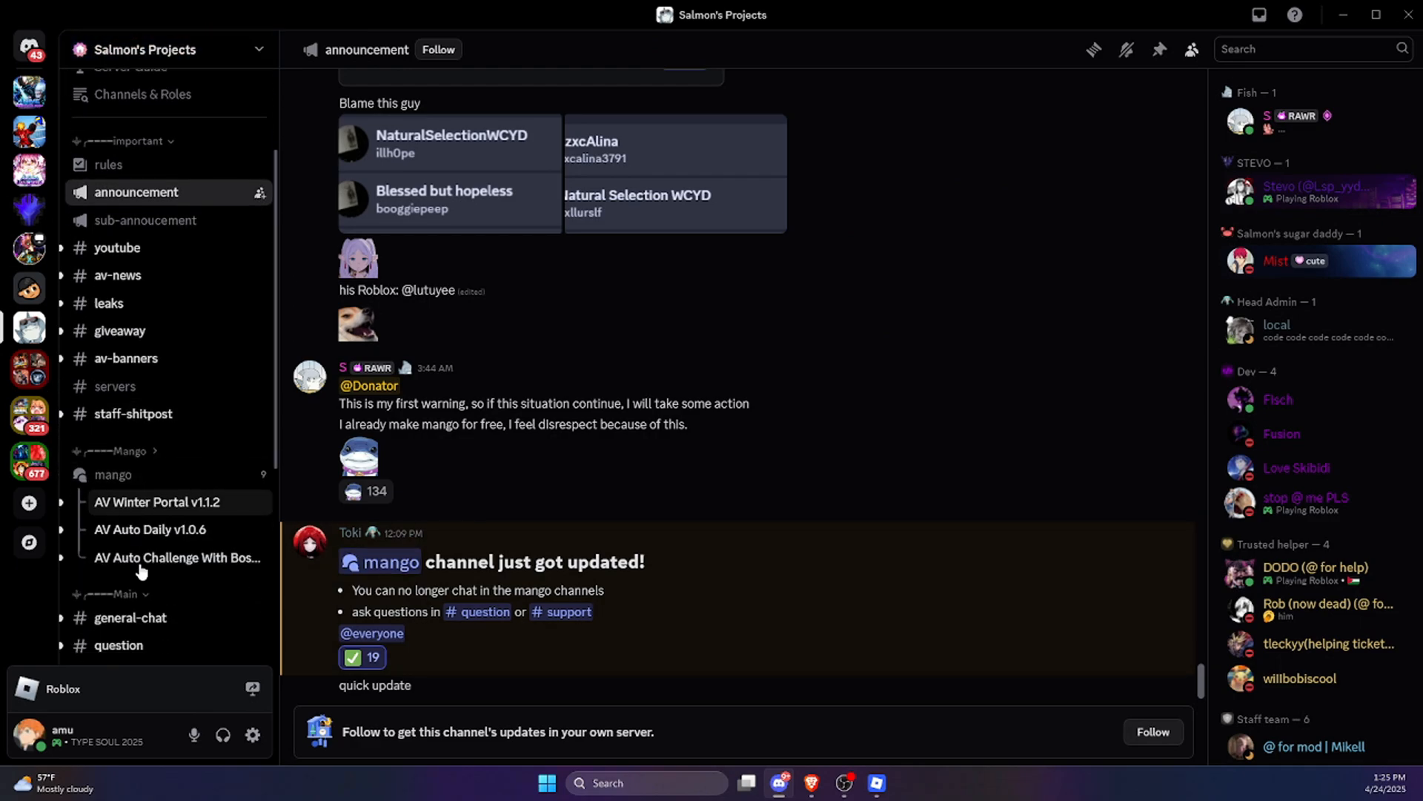
{"action": "left_click", "coordinate": [113, 473]}
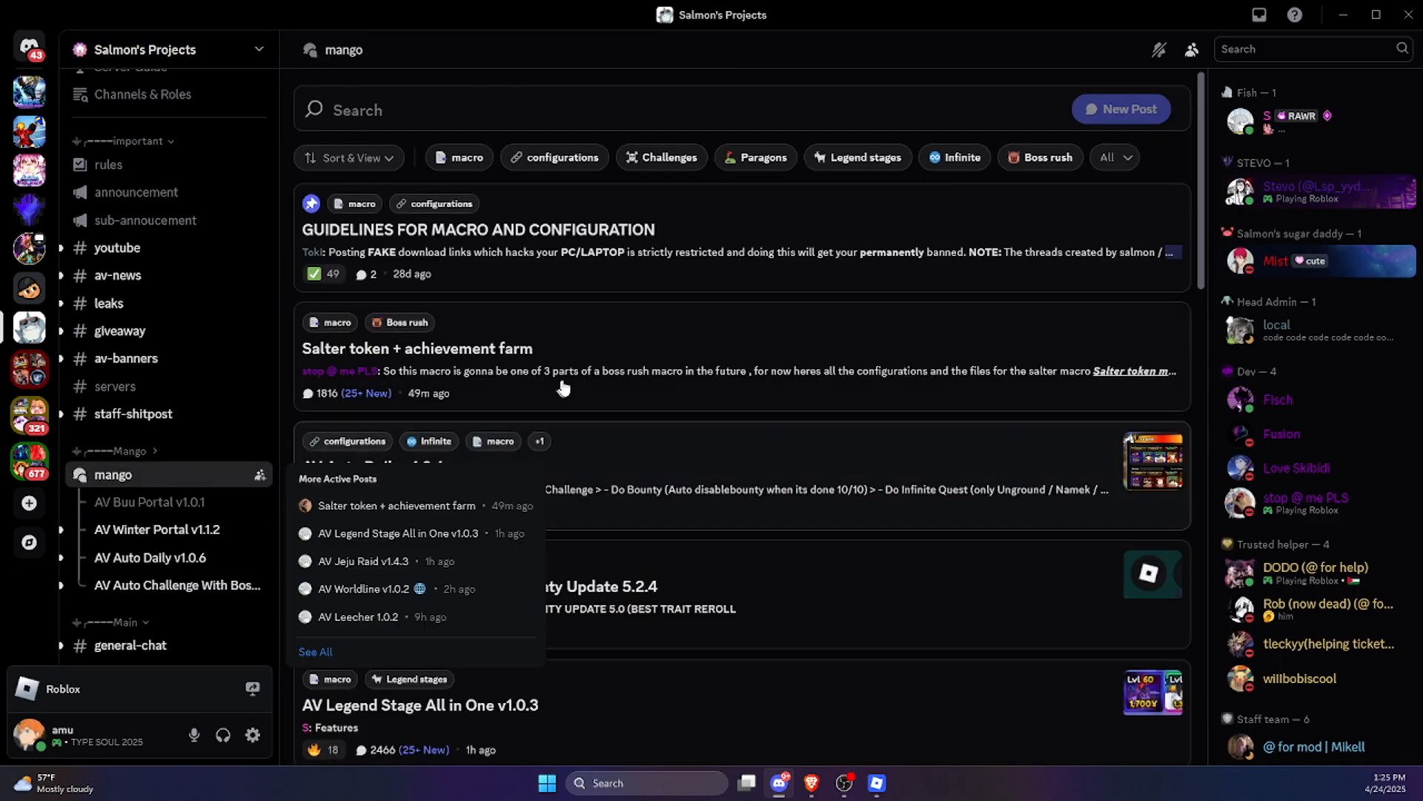
{"action": "scroll", "scroll_direction": "down", "scroll_amount": 3}
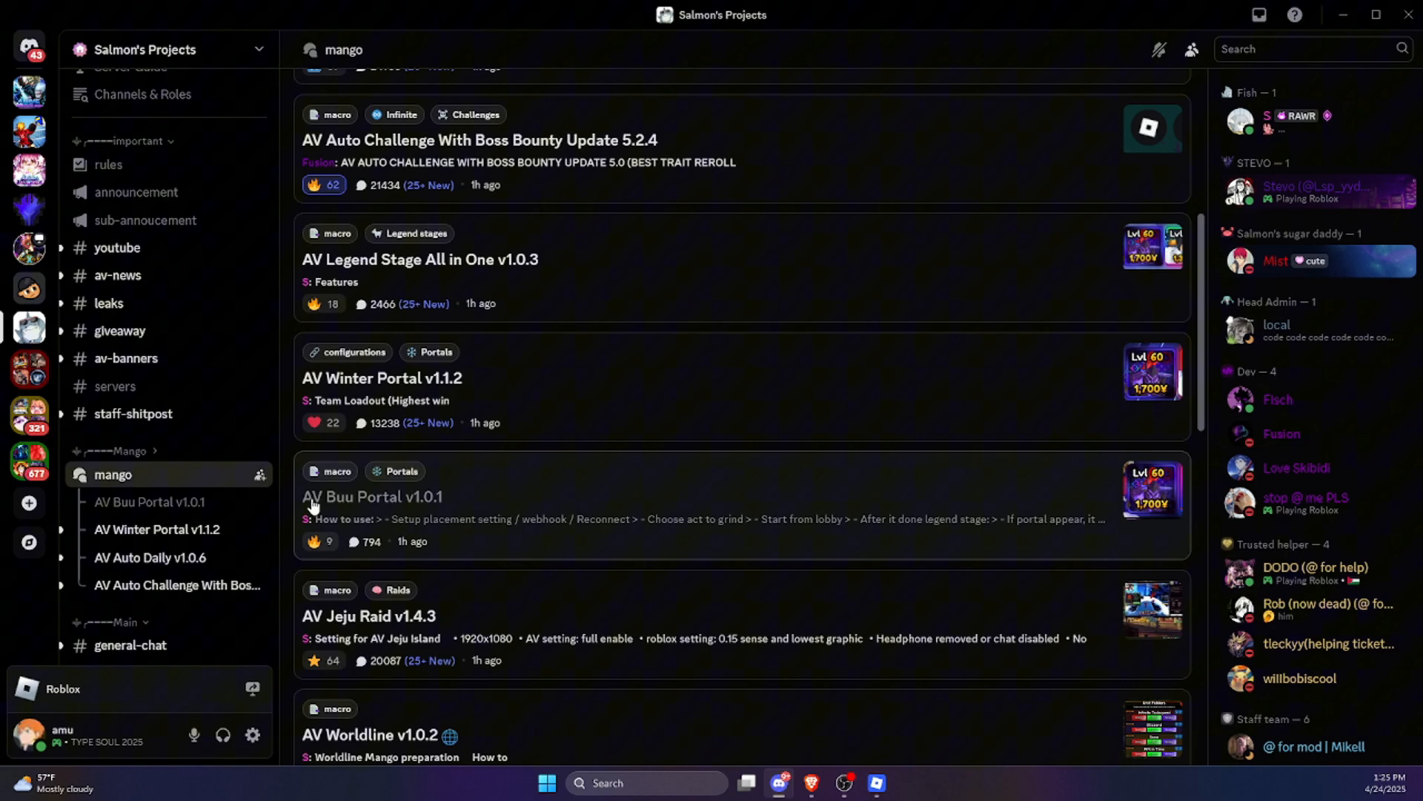
{"action": "mouse_move", "coordinate": [478, 502]}
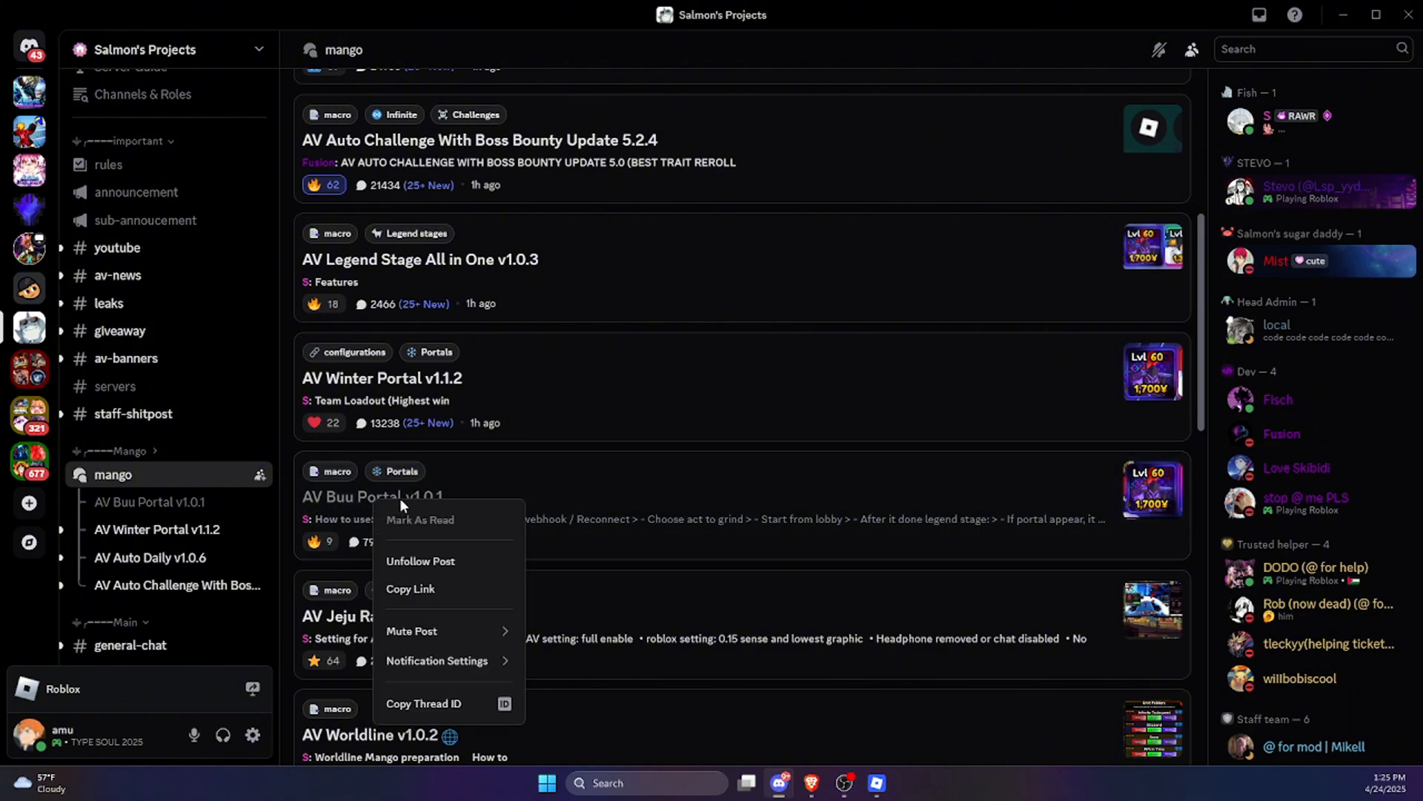
{"action": "mouse_move", "coordinate": [421, 560]}
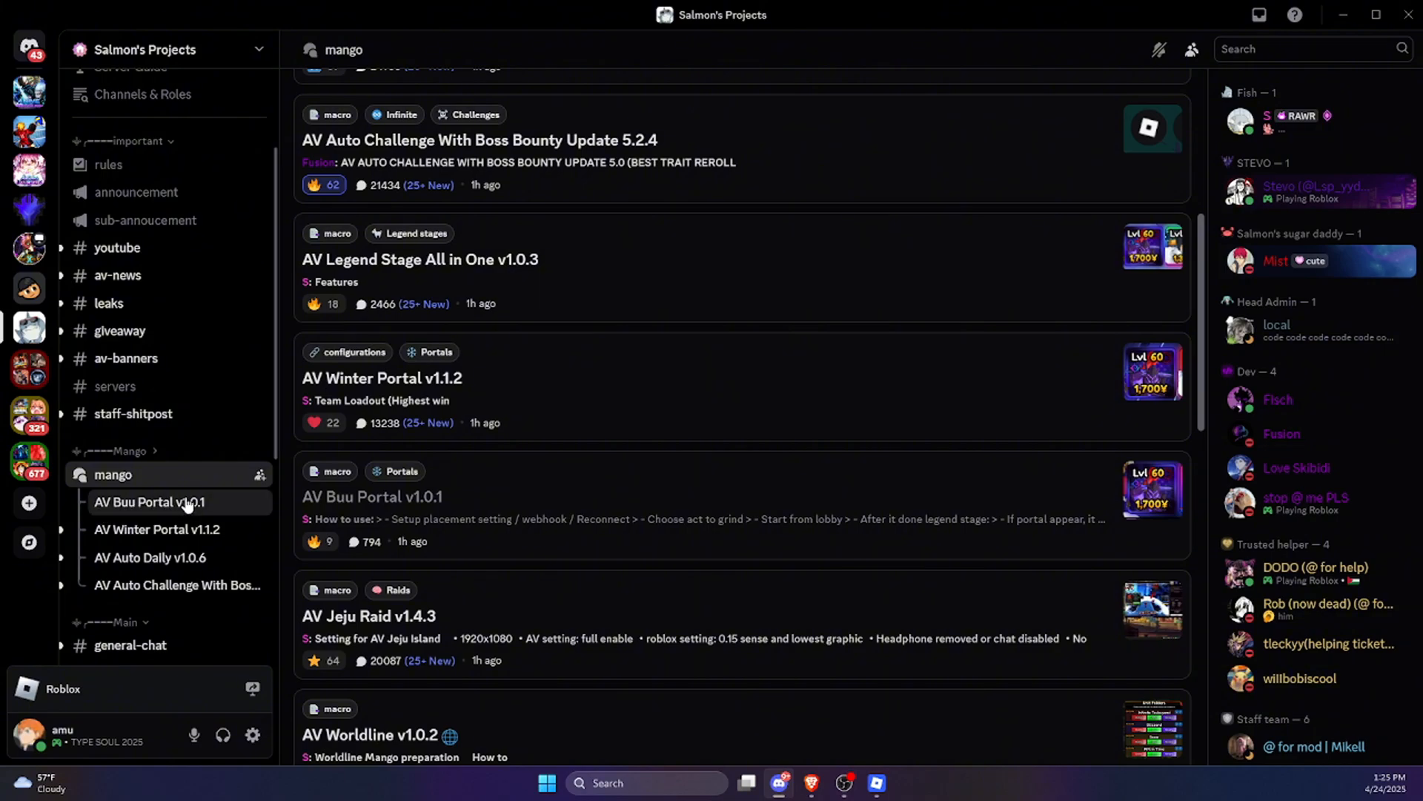
{"action": "left_click", "coordinate": [149, 501]}
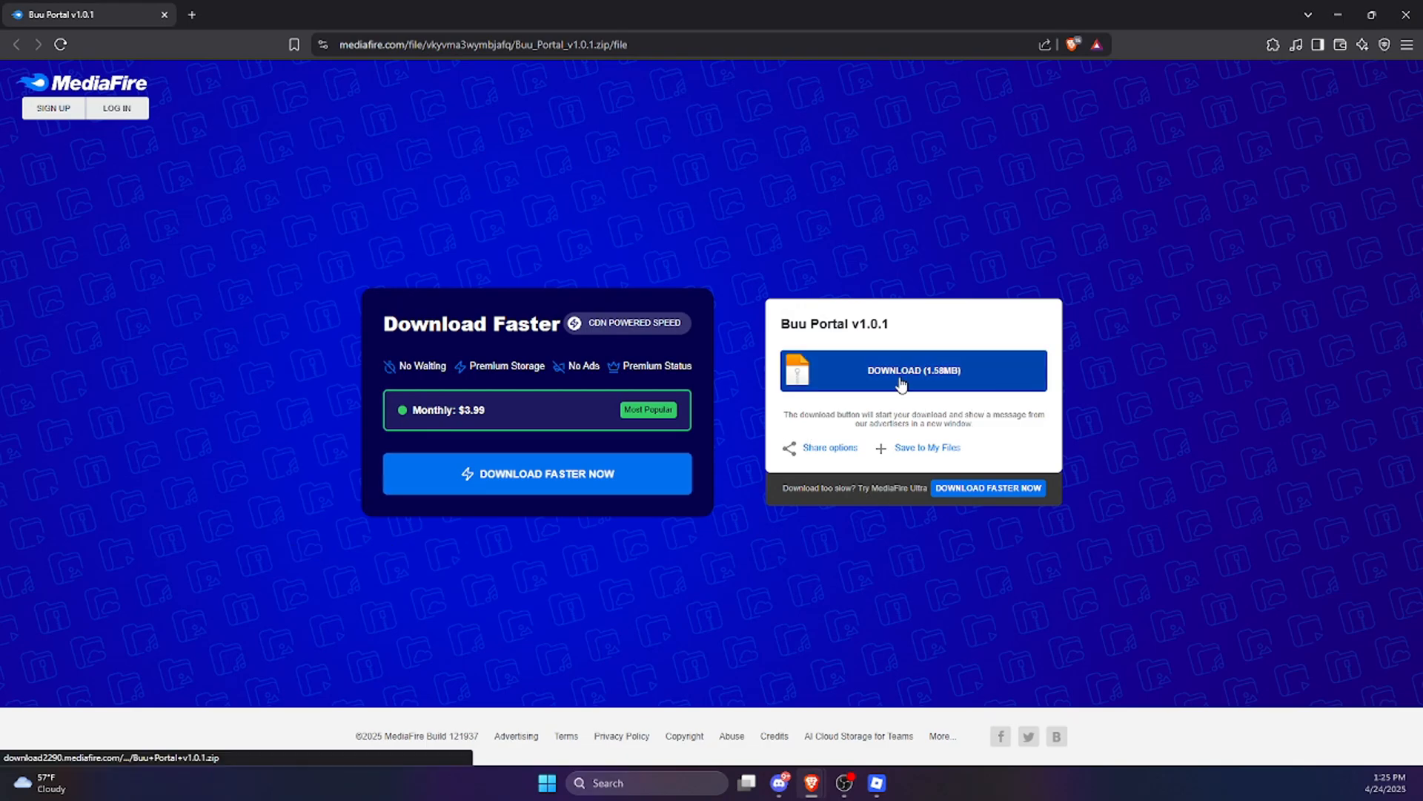
Step: Save the Buu Portal v1.0.1 zip from MediaFire to the desktop and extract it
{"action": "left_click", "coordinate": [913, 369]}
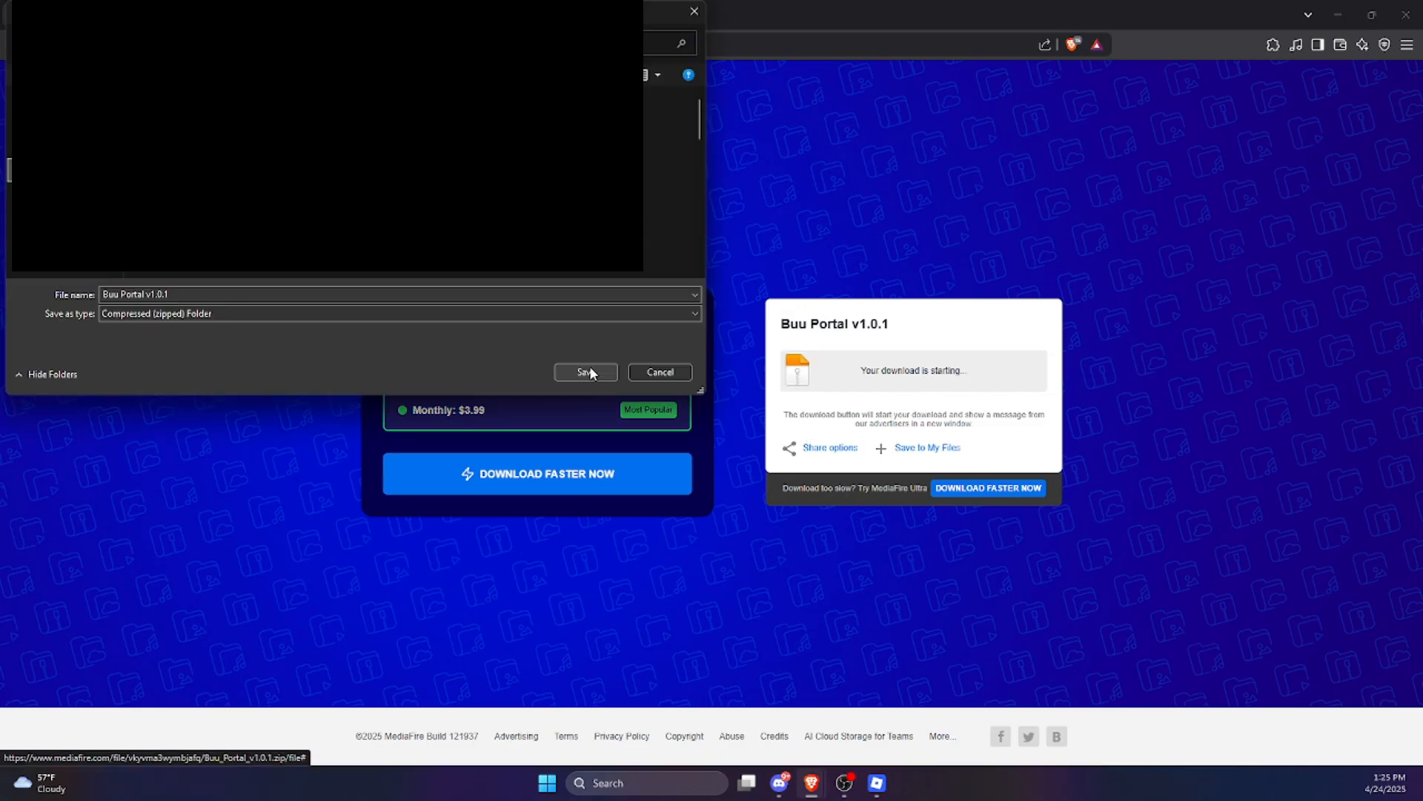
{"action": "left_click", "coordinate": [585, 372]}
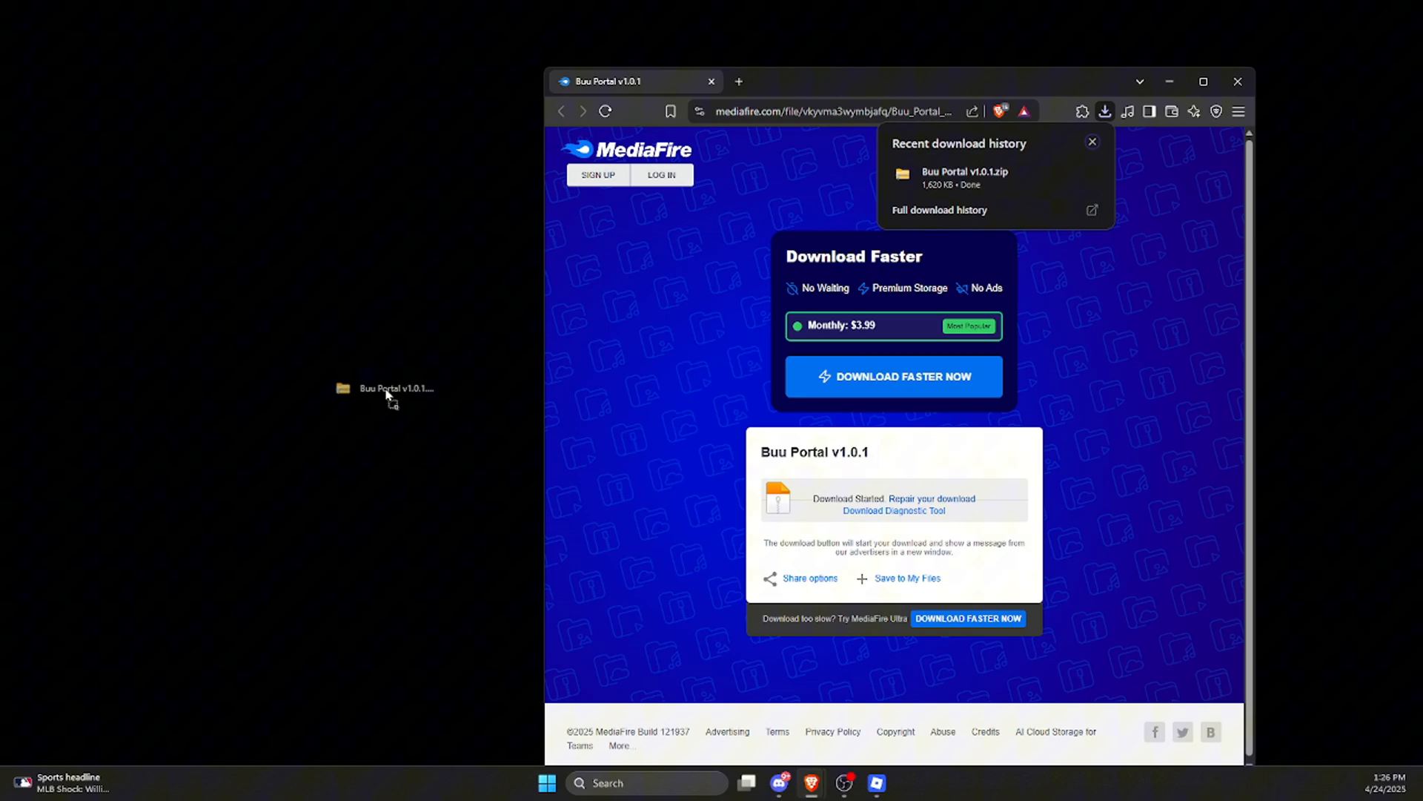
{"action": "left_click_drag", "start_coordinate": [381, 388], "coordinate": [308, 215]}
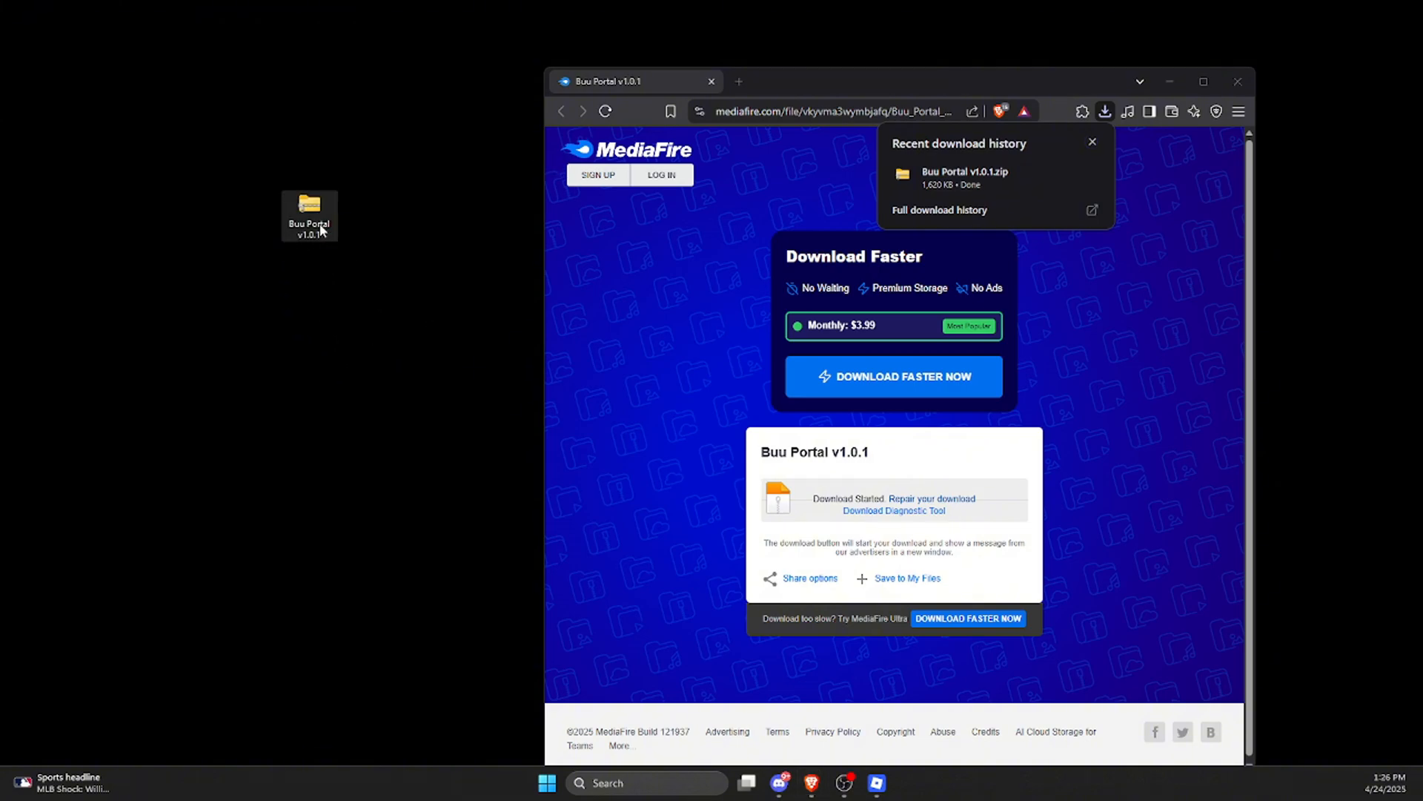
{"action": "right_click", "coordinate": [308, 209]}
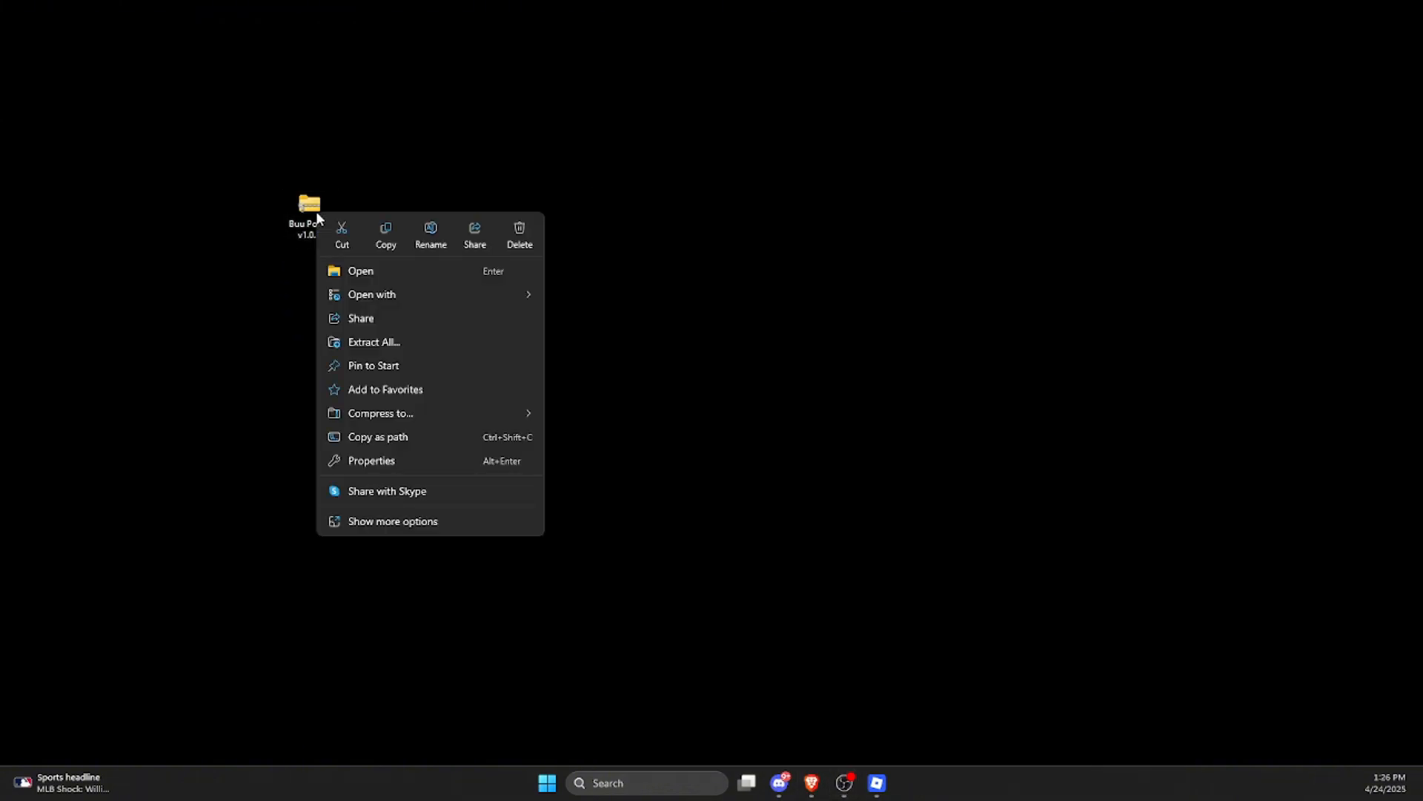
{"action": "left_click", "coordinate": [373, 341]}
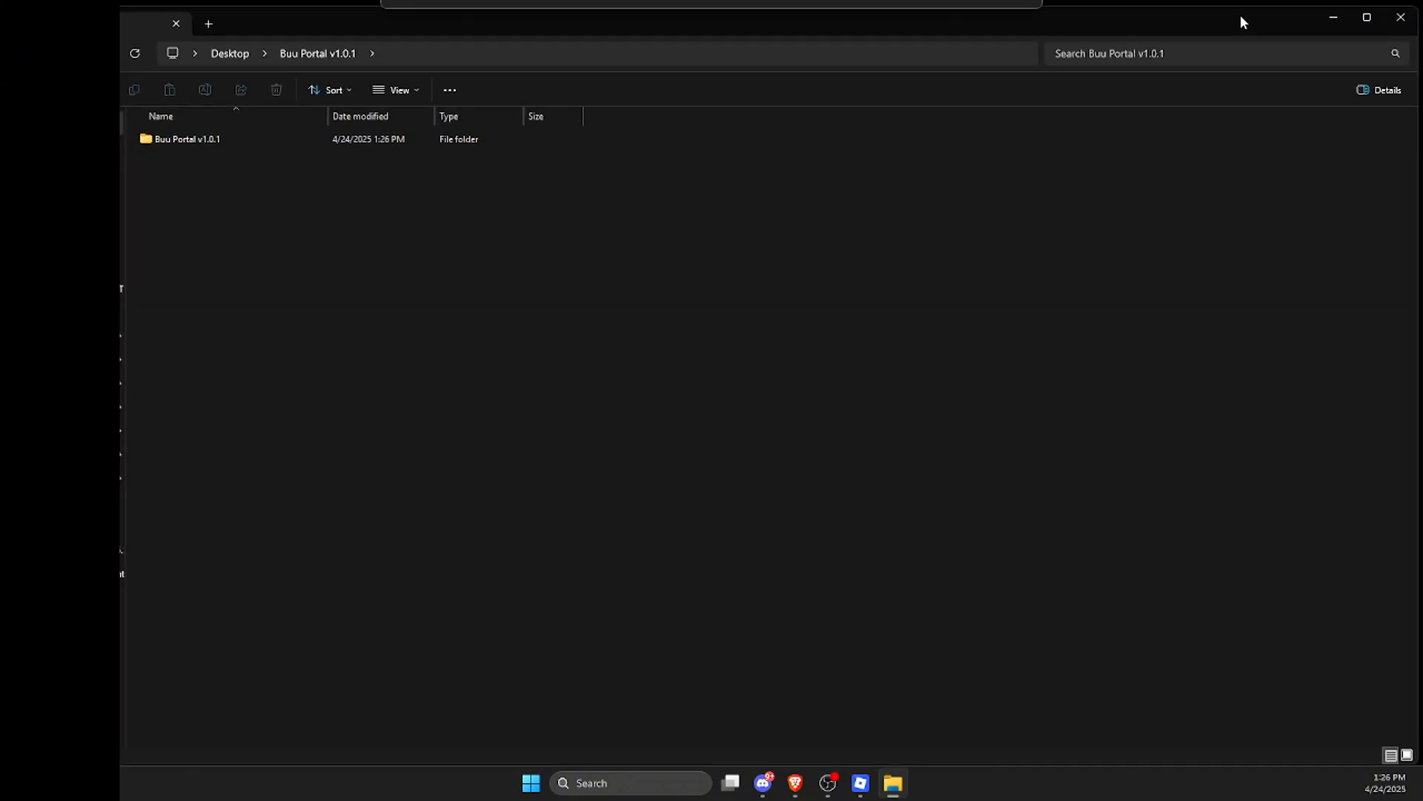
Step: Run the Buu Portal application from the inner Buu Portal v1.0.1 folder
{"action": "double_click", "coordinate": [187, 139]}
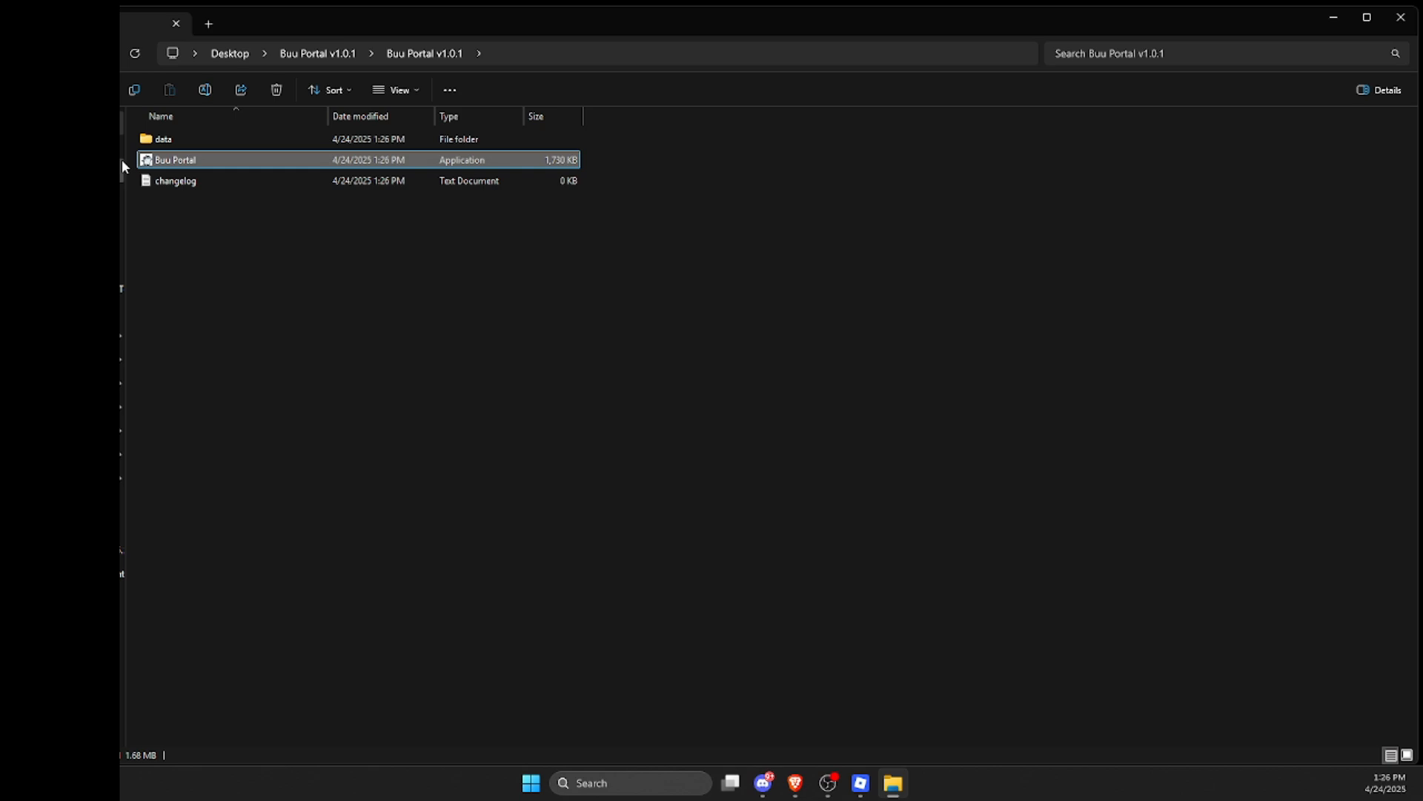
{"action": "mouse_move", "coordinate": [190, 163]}
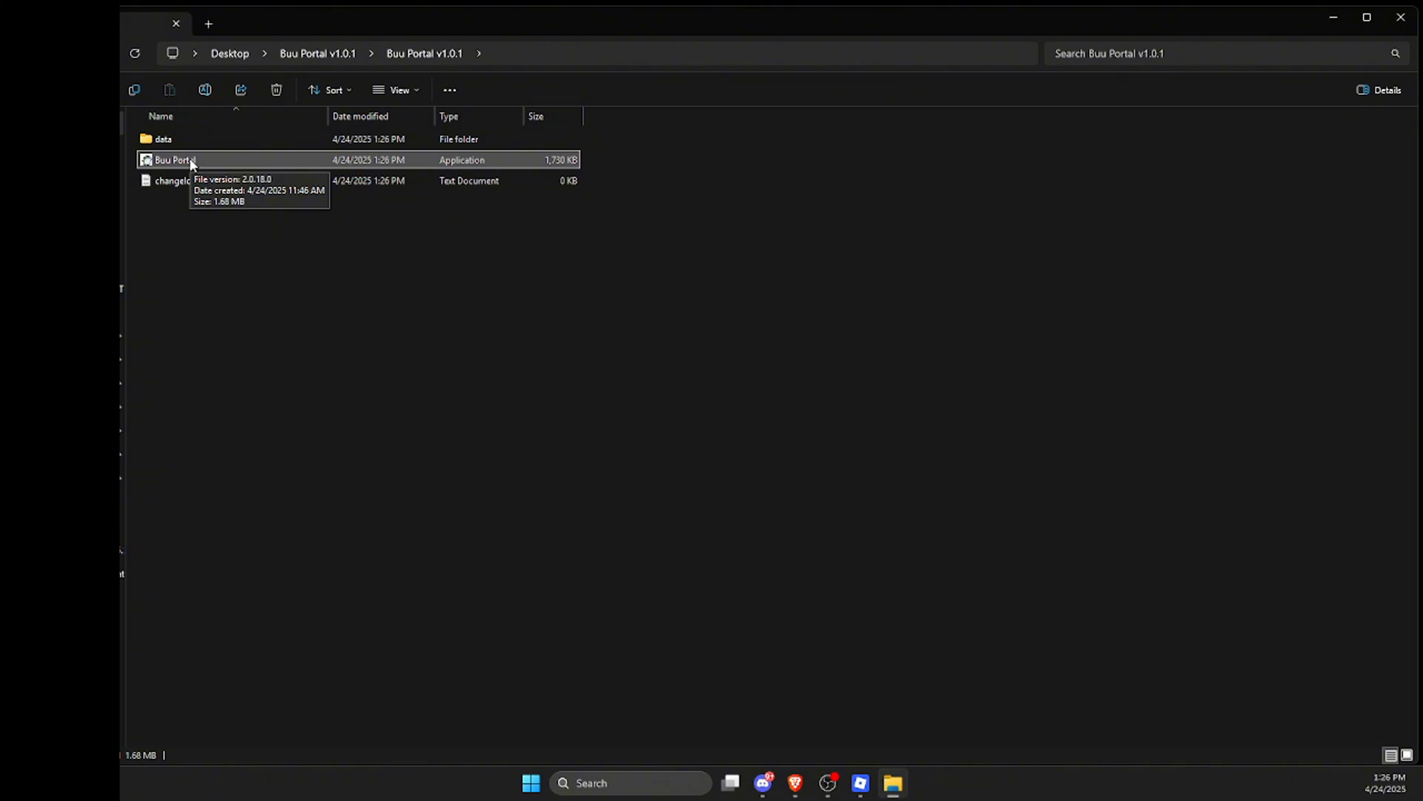
{"action": "double_click", "coordinate": [174, 160]}
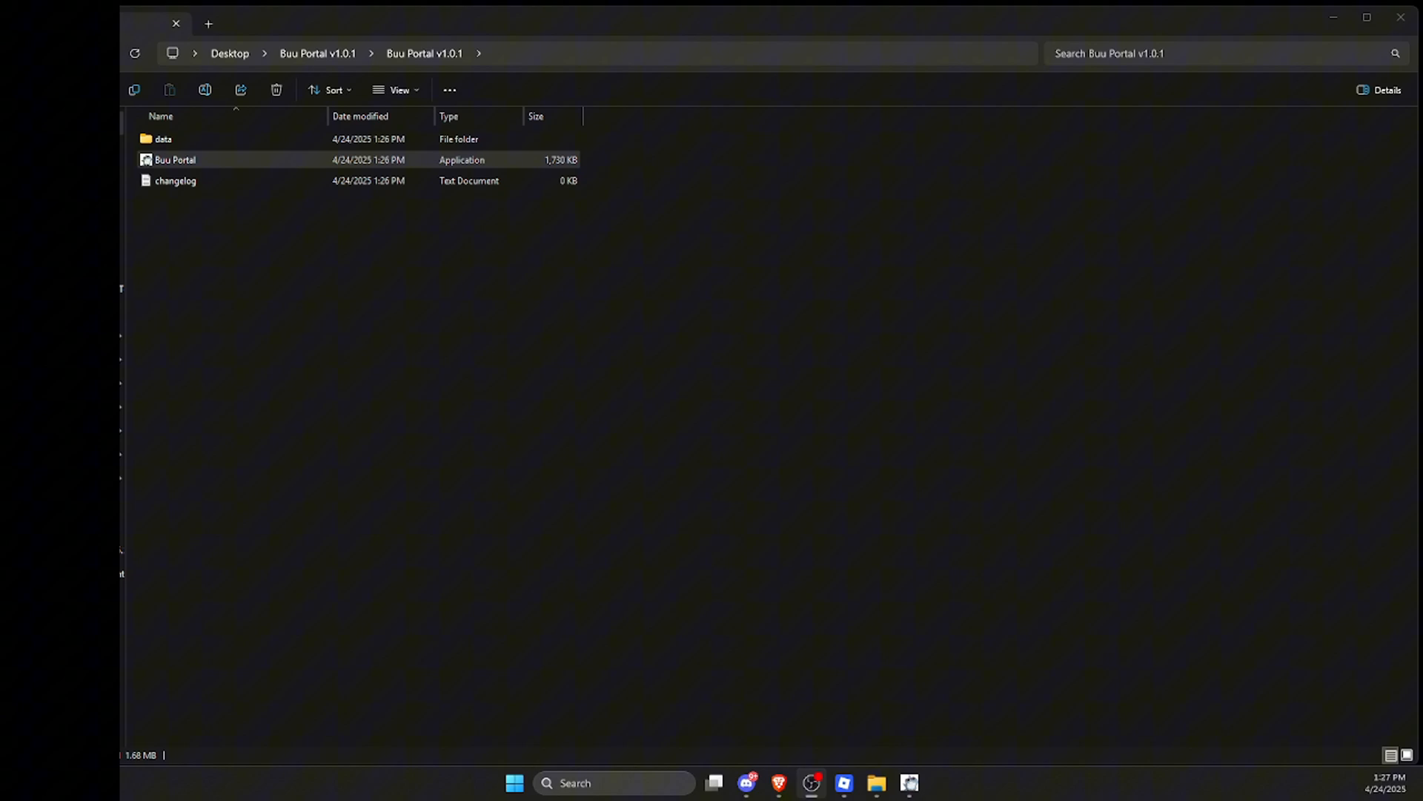
Step: Set placement Slot 1 to VSJW with the VSJW Nuke-Summon manual skill
{"action": "double_click", "coordinate": [174, 160]}
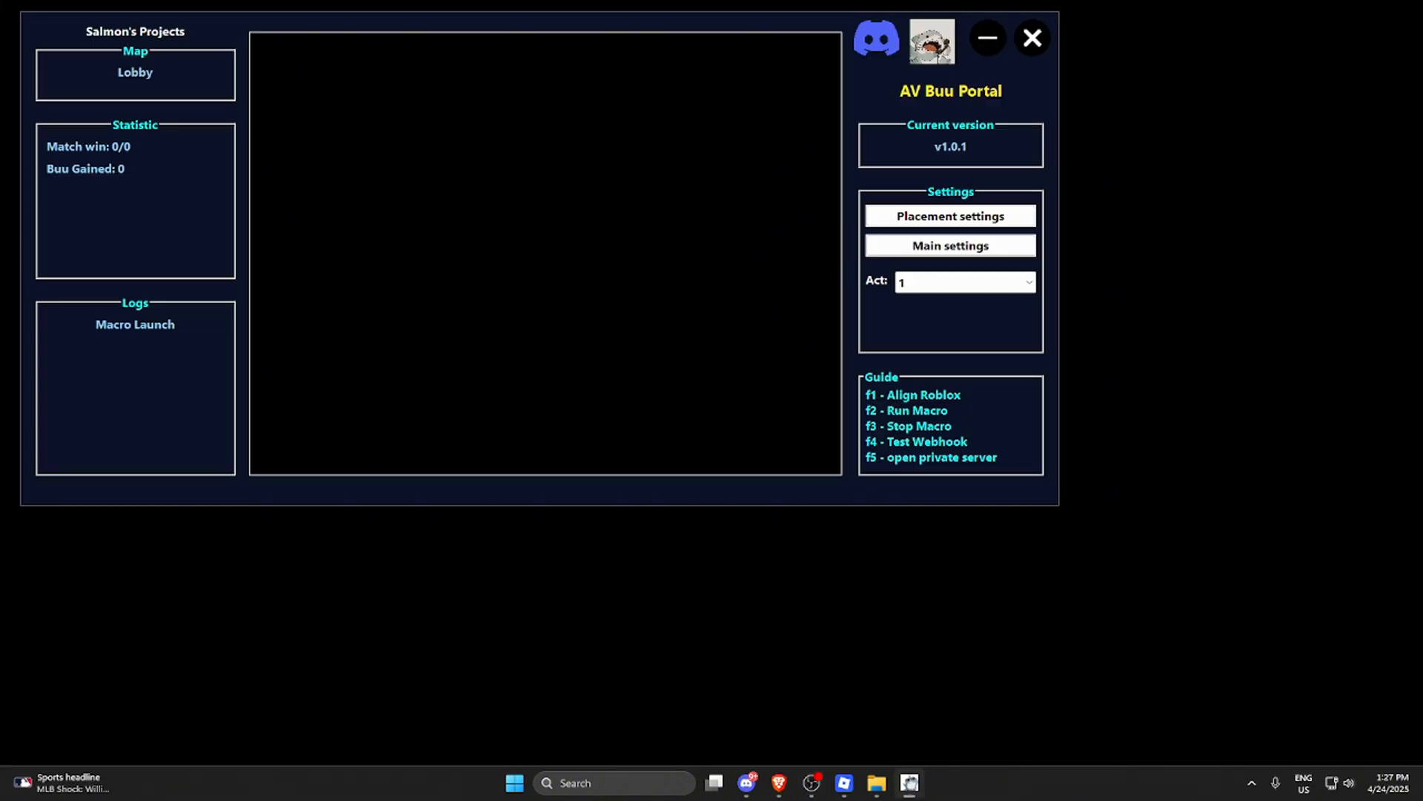
{"action": "mouse_move", "coordinate": [697, 276]}
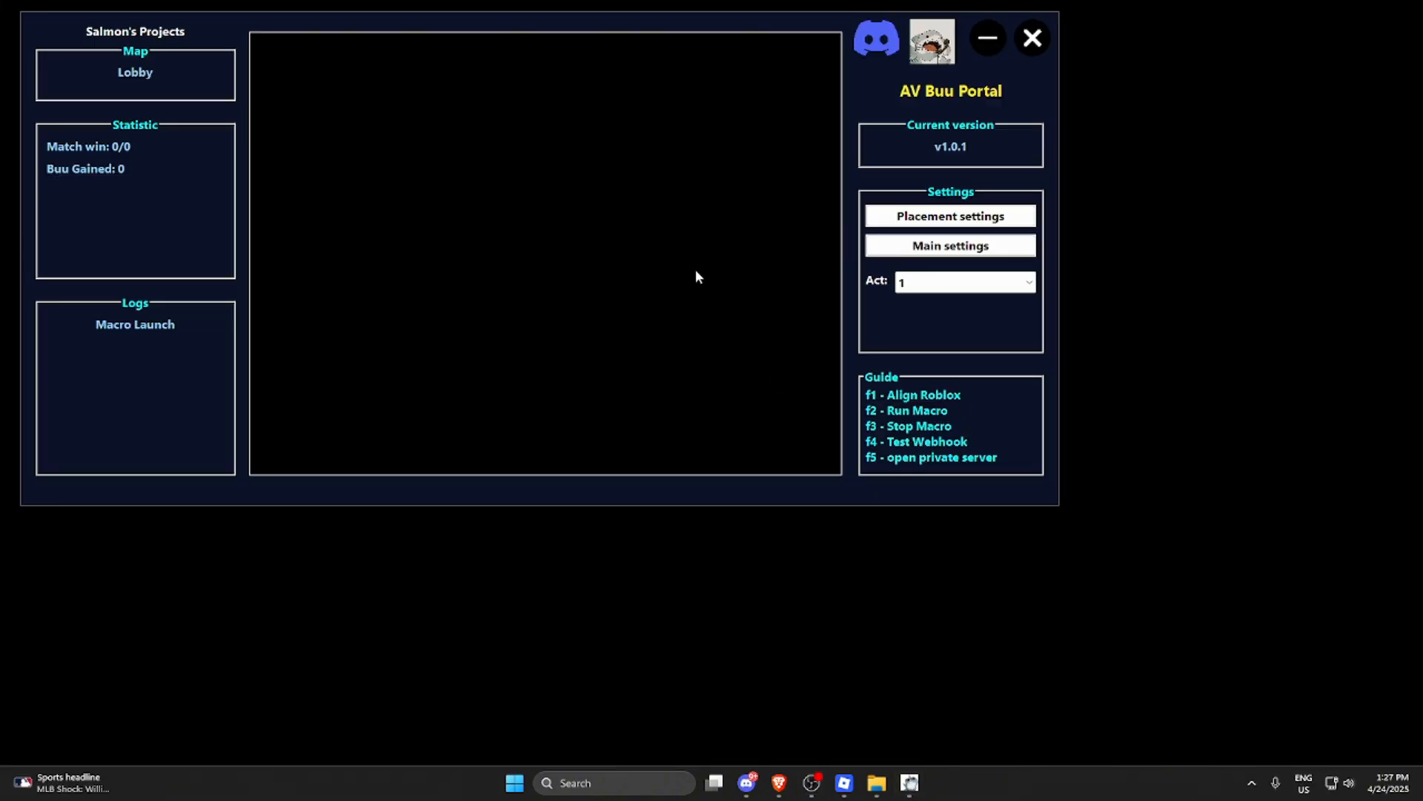
{"action": "left_click", "coordinate": [950, 215]}
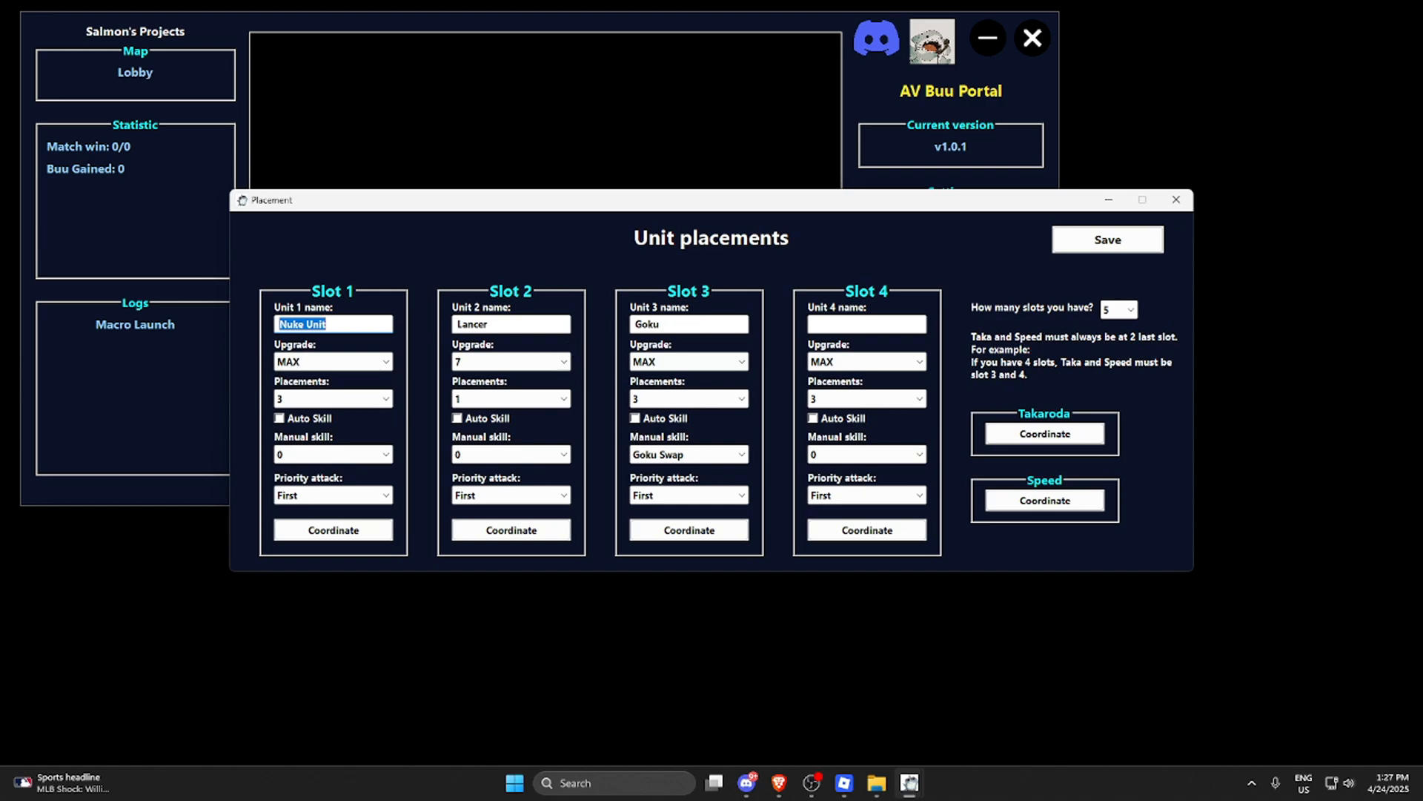
{"action": "left_click", "coordinate": [509, 324]}
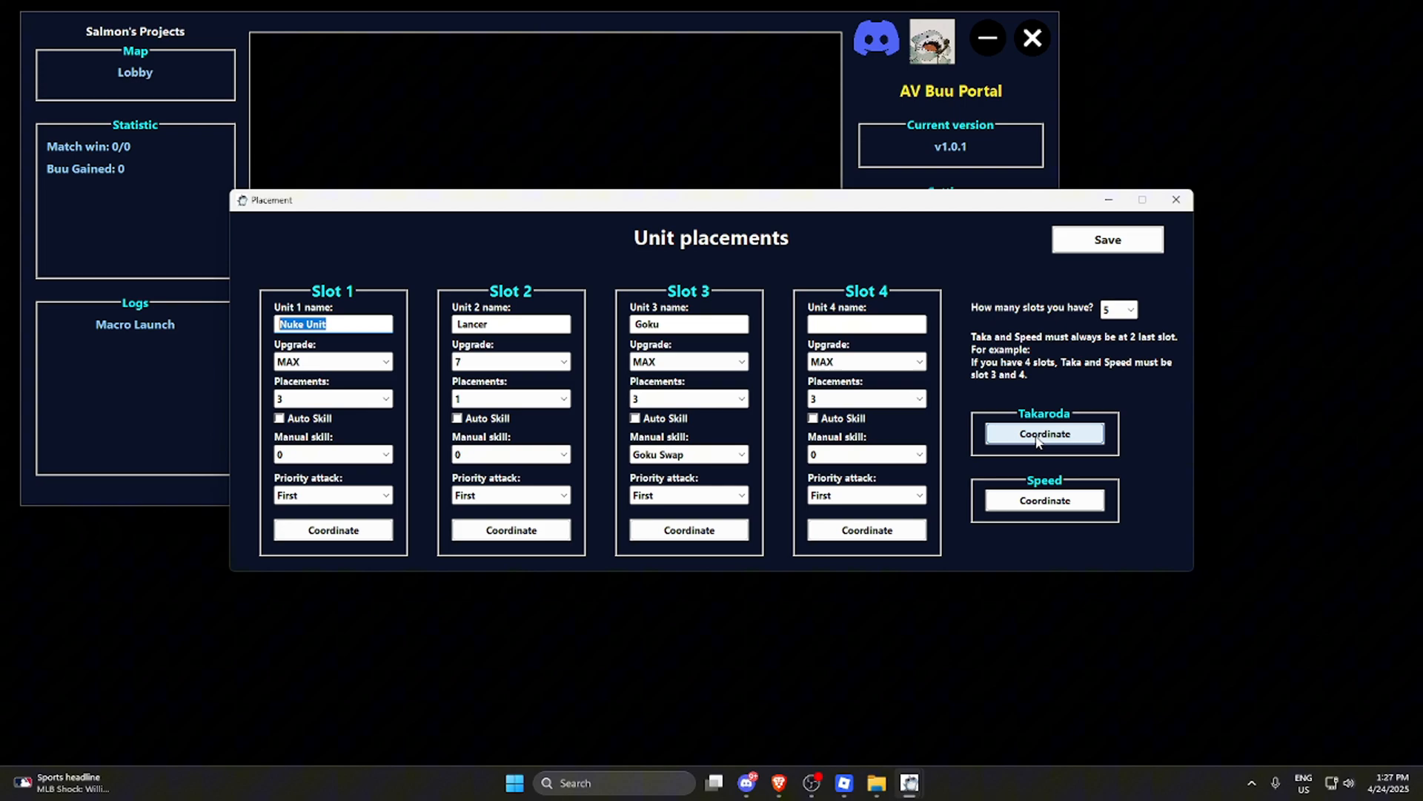
{"action": "type", "text": "VSJW"}
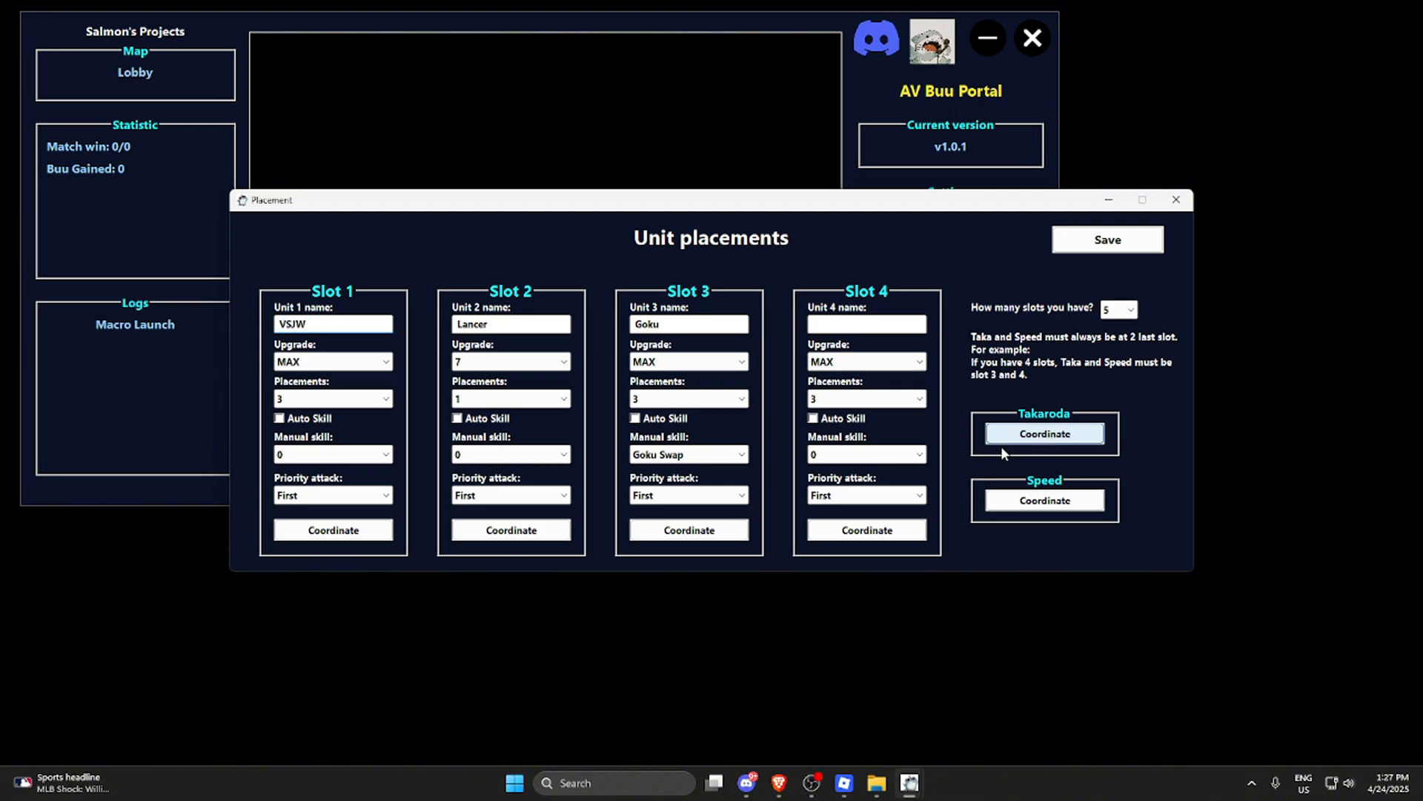
{"action": "left_click", "coordinate": [332, 397]}
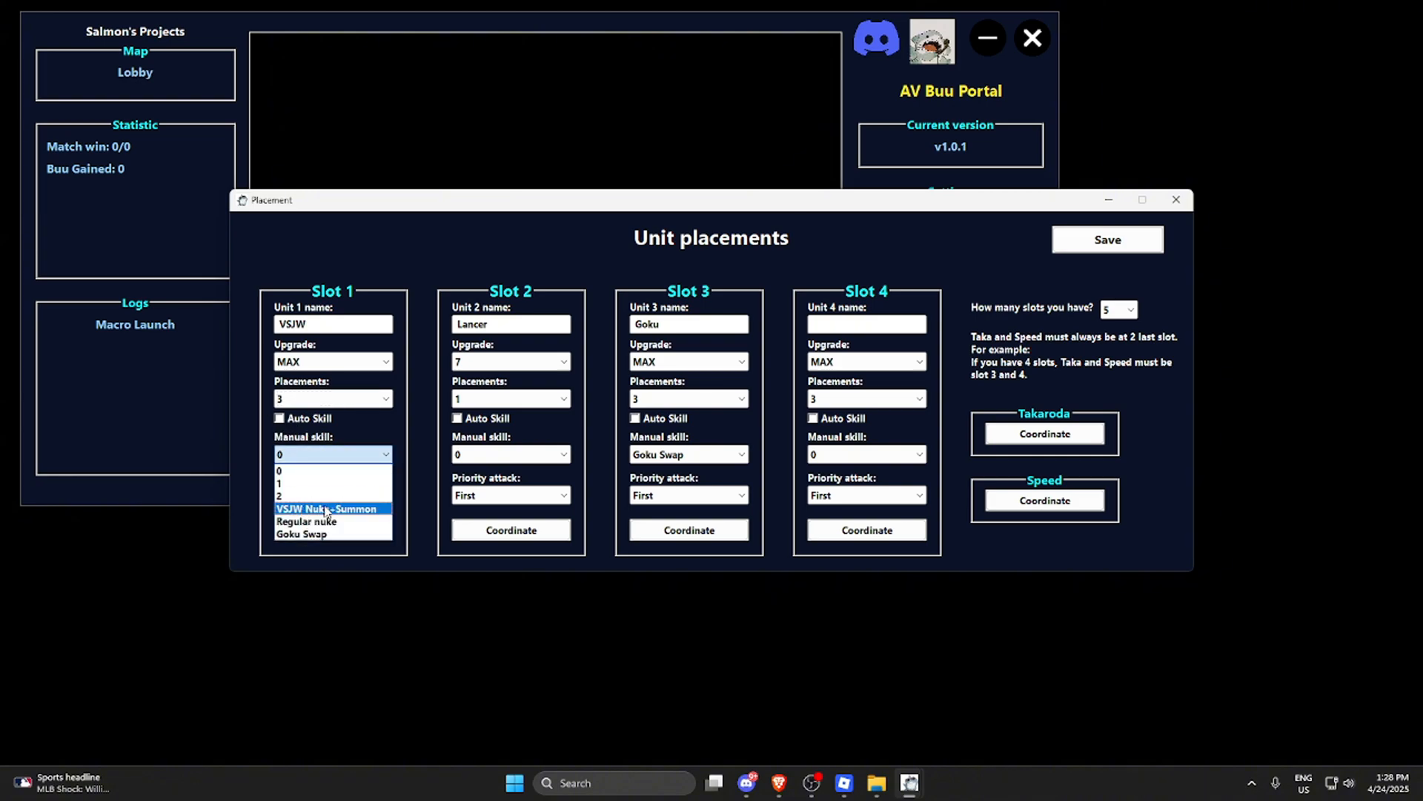
{"action": "left_click", "coordinate": [327, 508]}
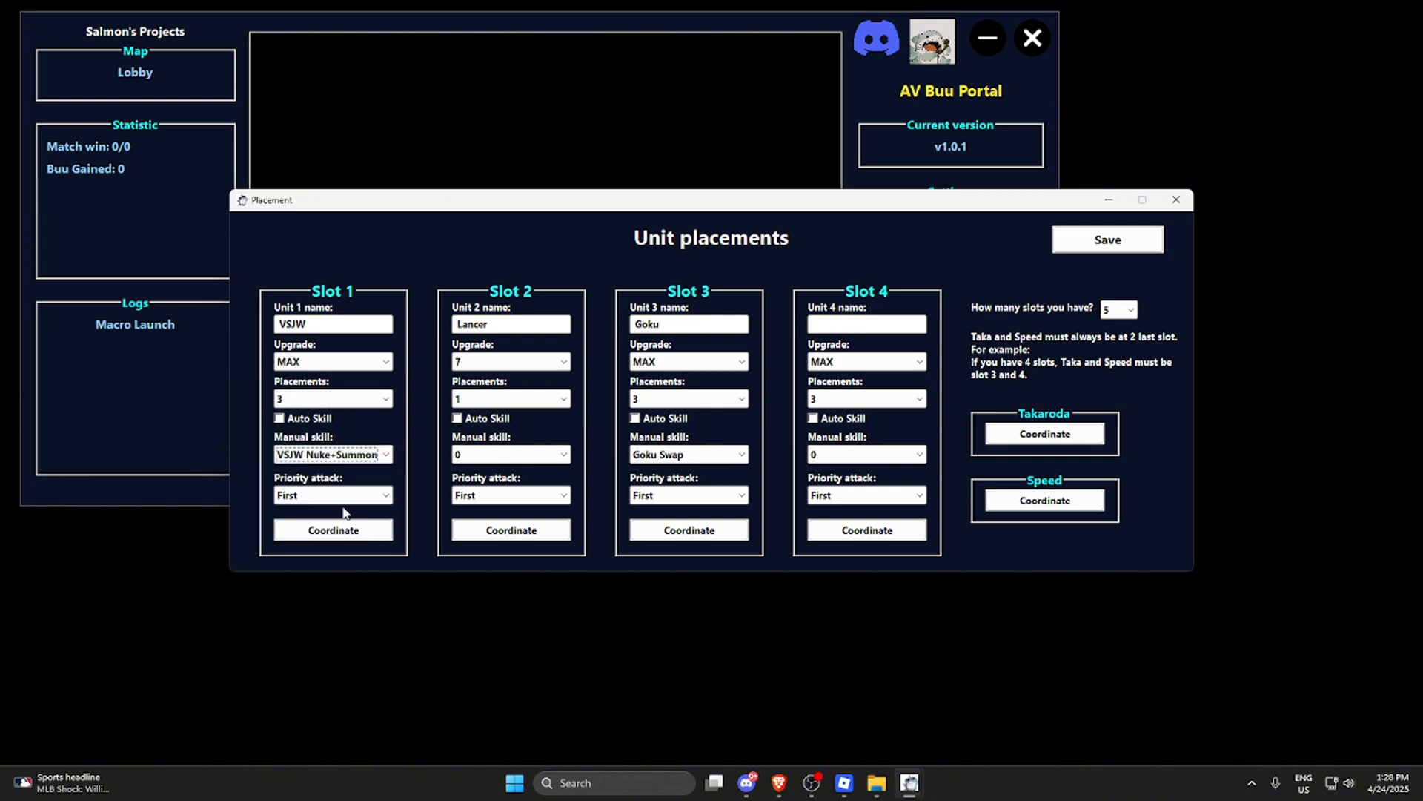
Step: Edit the Lancer unit name in Slot 2 and set Goku's manual skill
{"action": "left_click", "coordinate": [510, 324]}
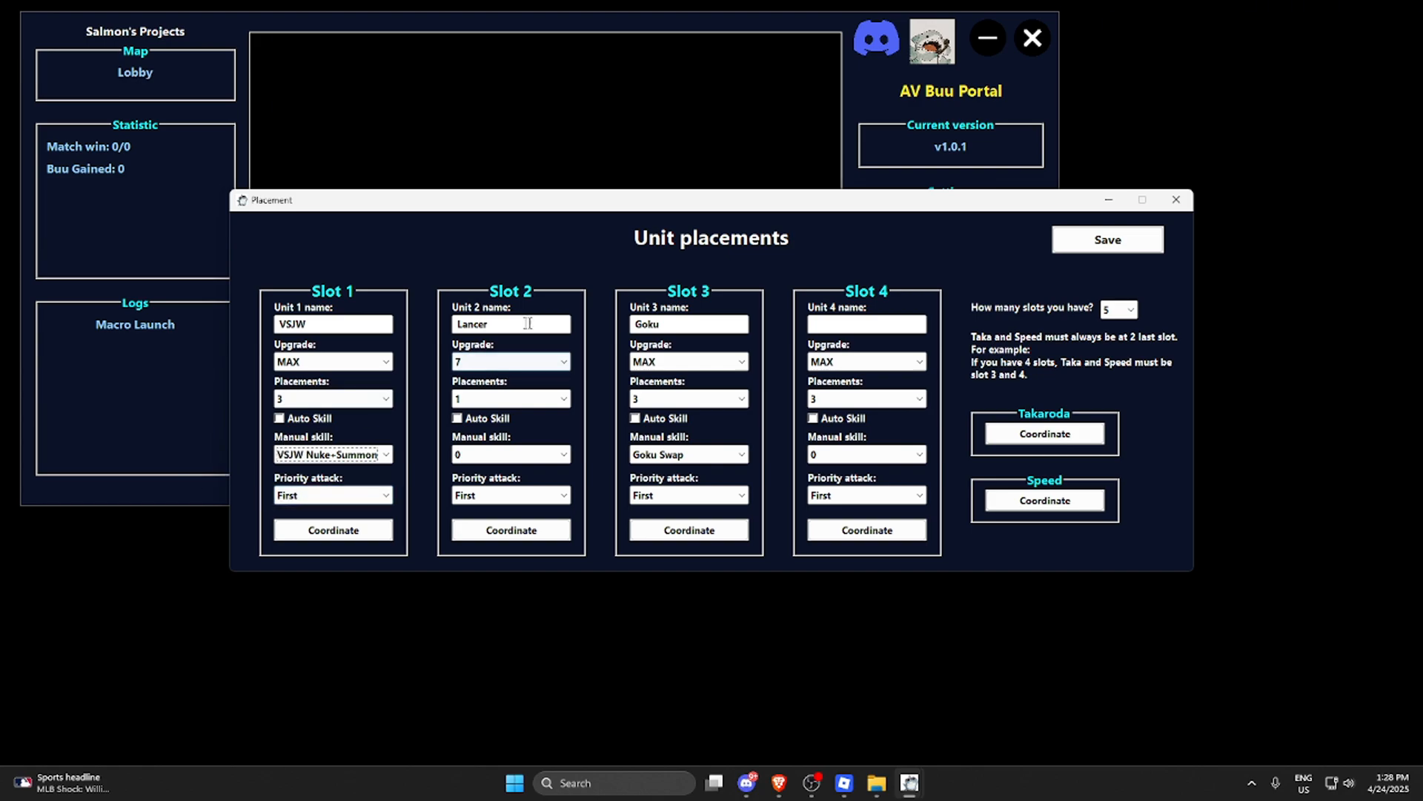
{"action": "double_click", "coordinate": [472, 324]}
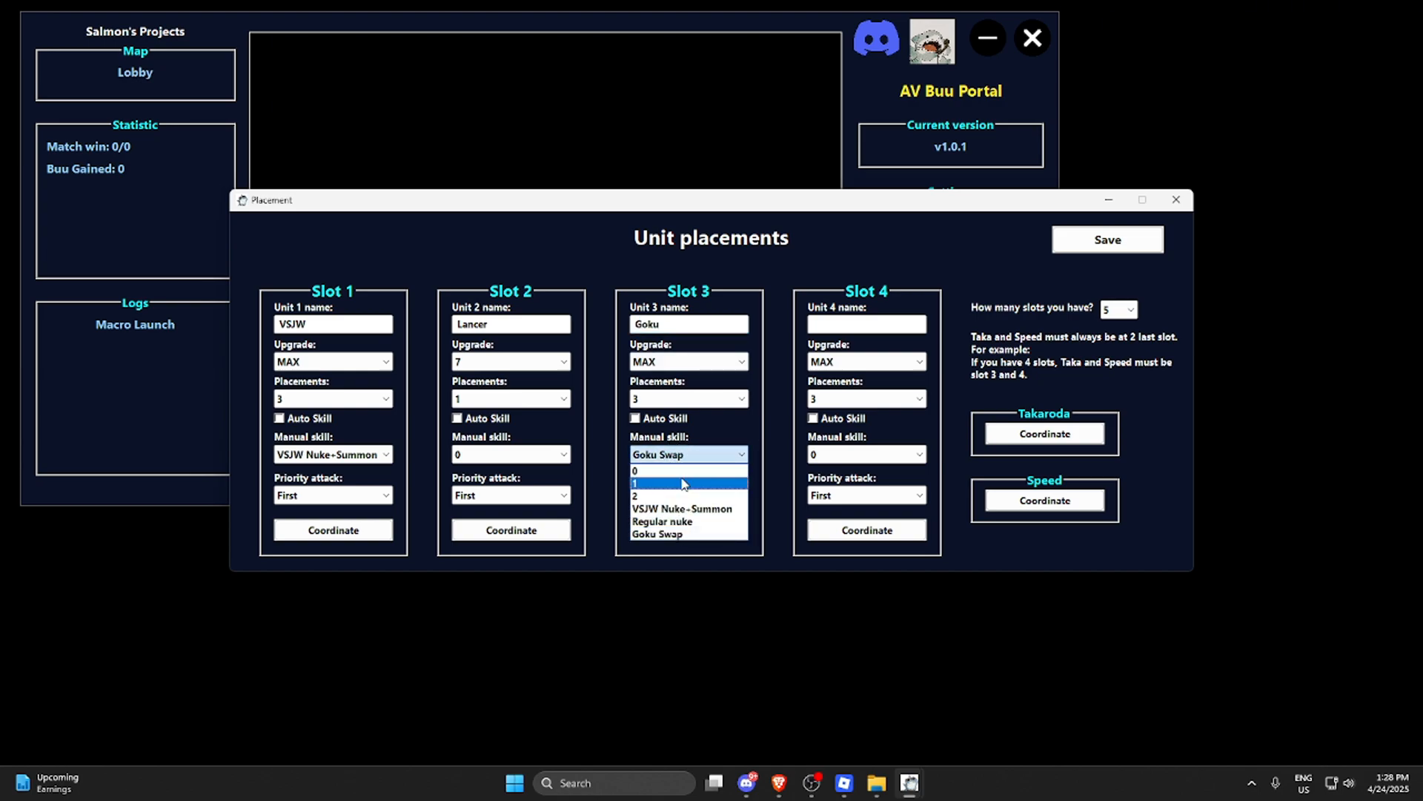
{"action": "left_click", "coordinate": [685, 454]}
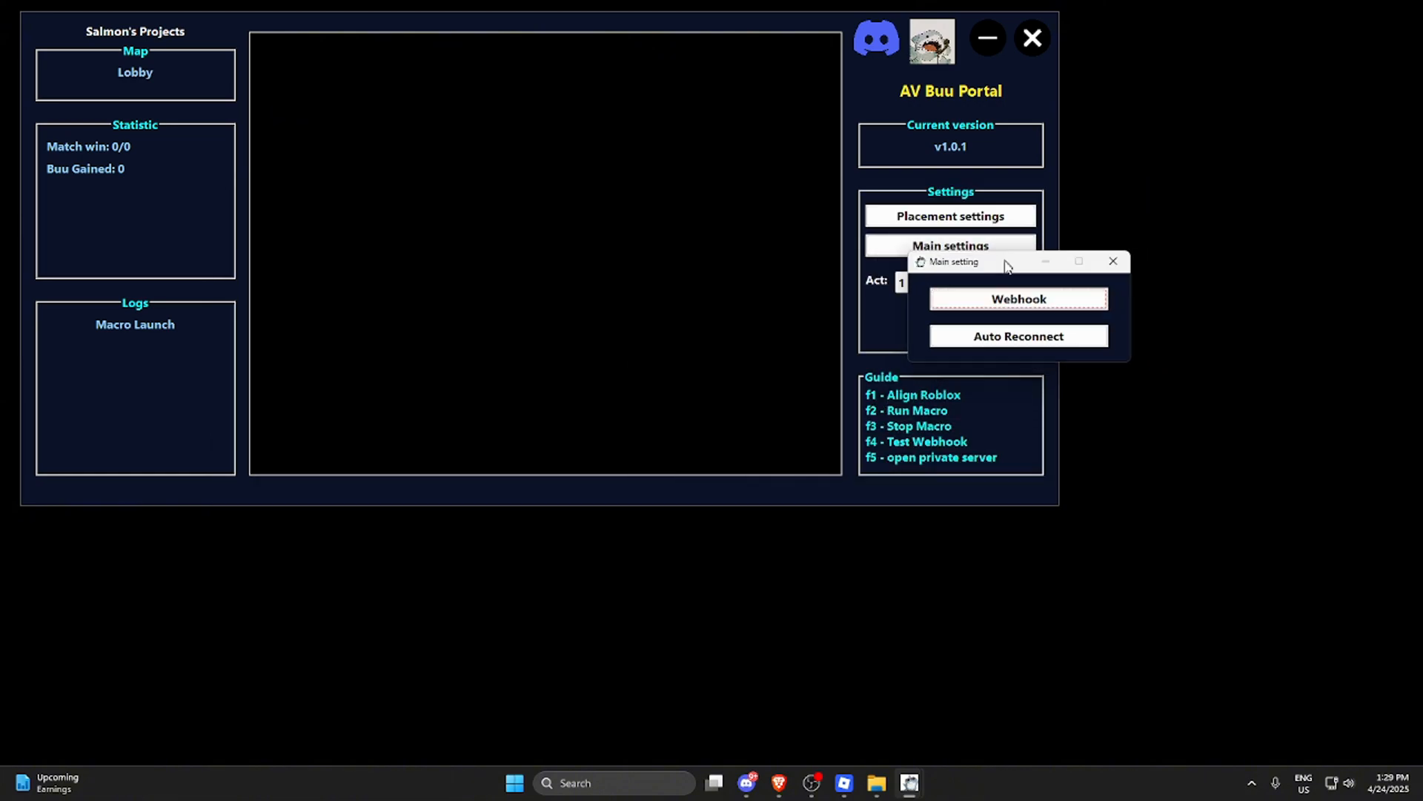
Step: Create the Captain Hook webhook under mango-av-rrs Integrations, then return to the portal's webhook settings
{"action": "left_click", "coordinate": [1016, 299]}
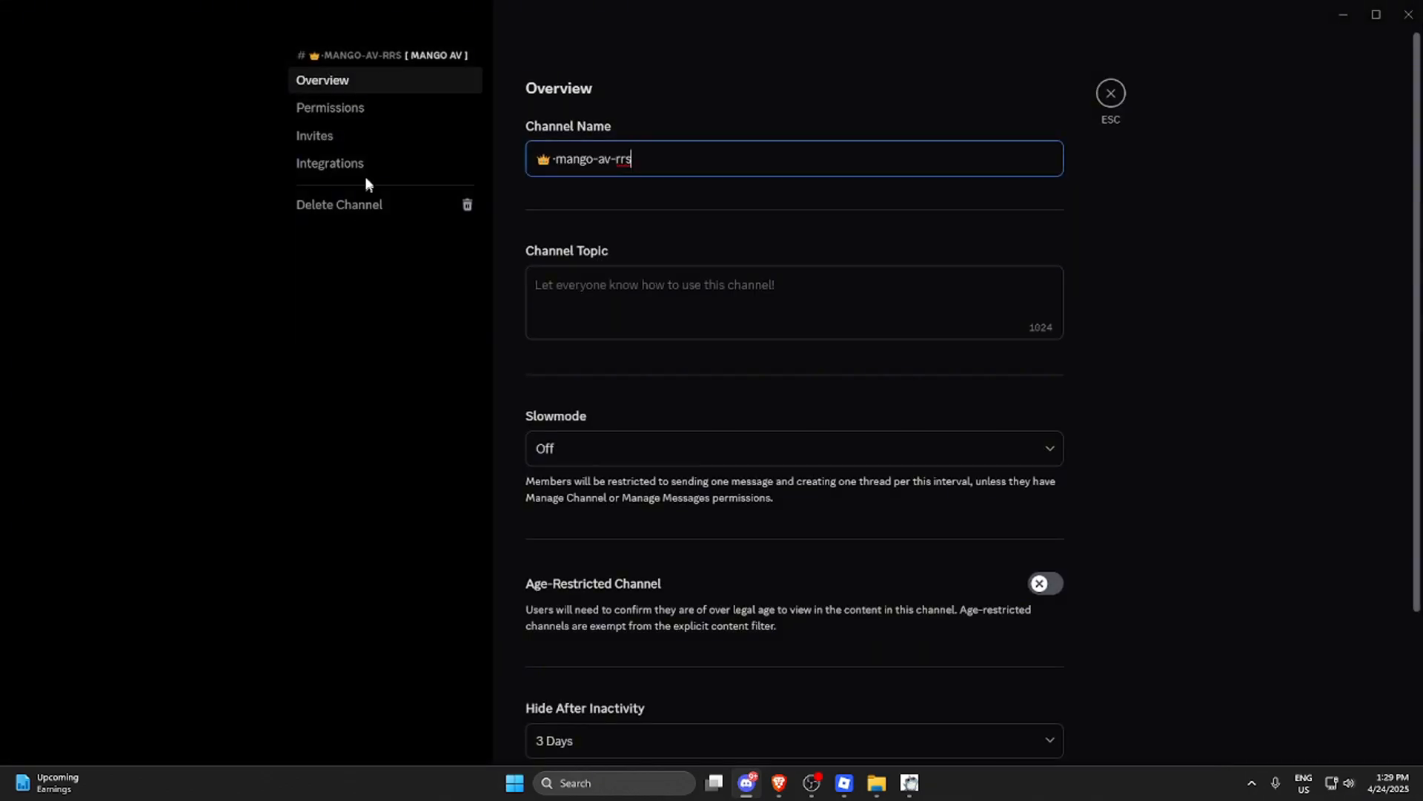
{"action": "left_click", "coordinate": [329, 163]}
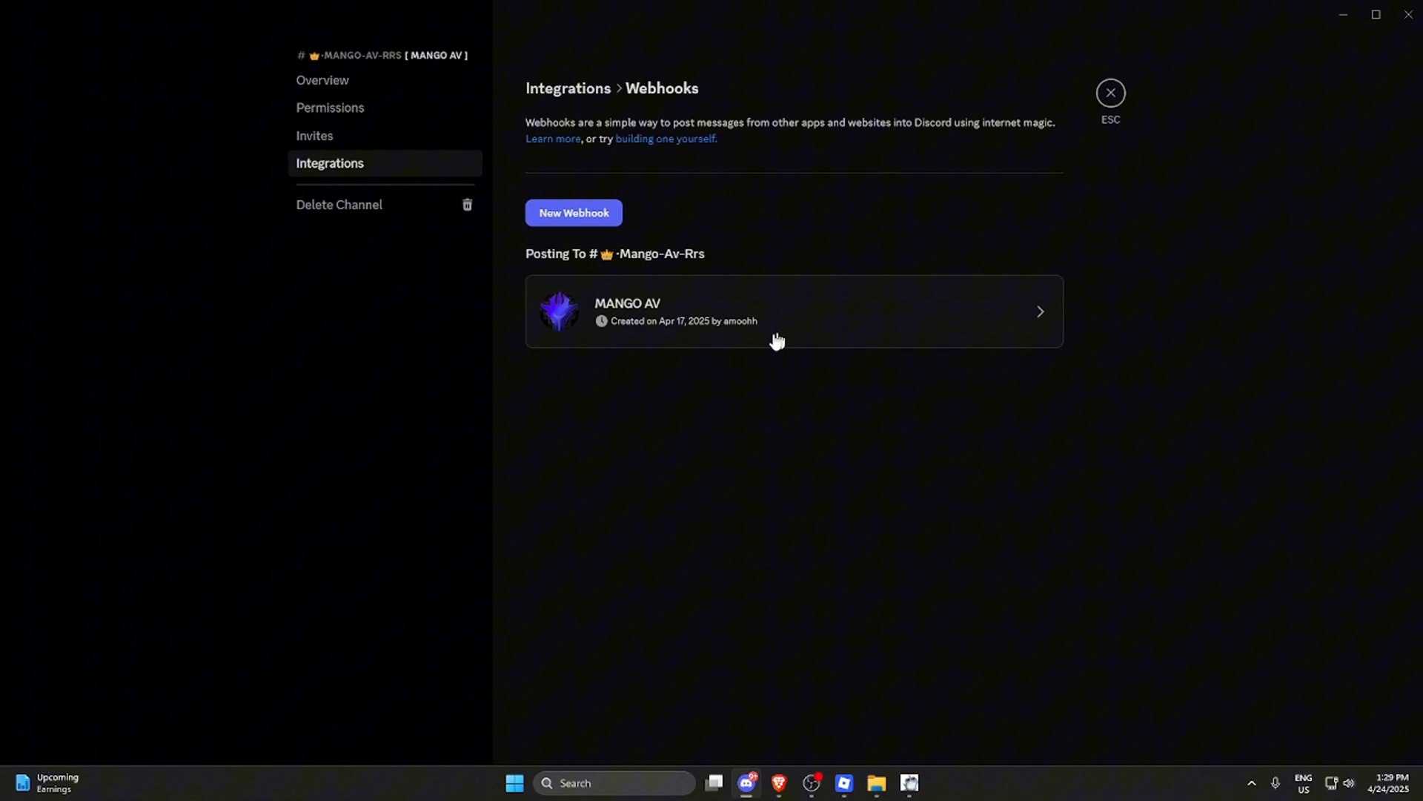
{"action": "left_click", "coordinate": [573, 213]}
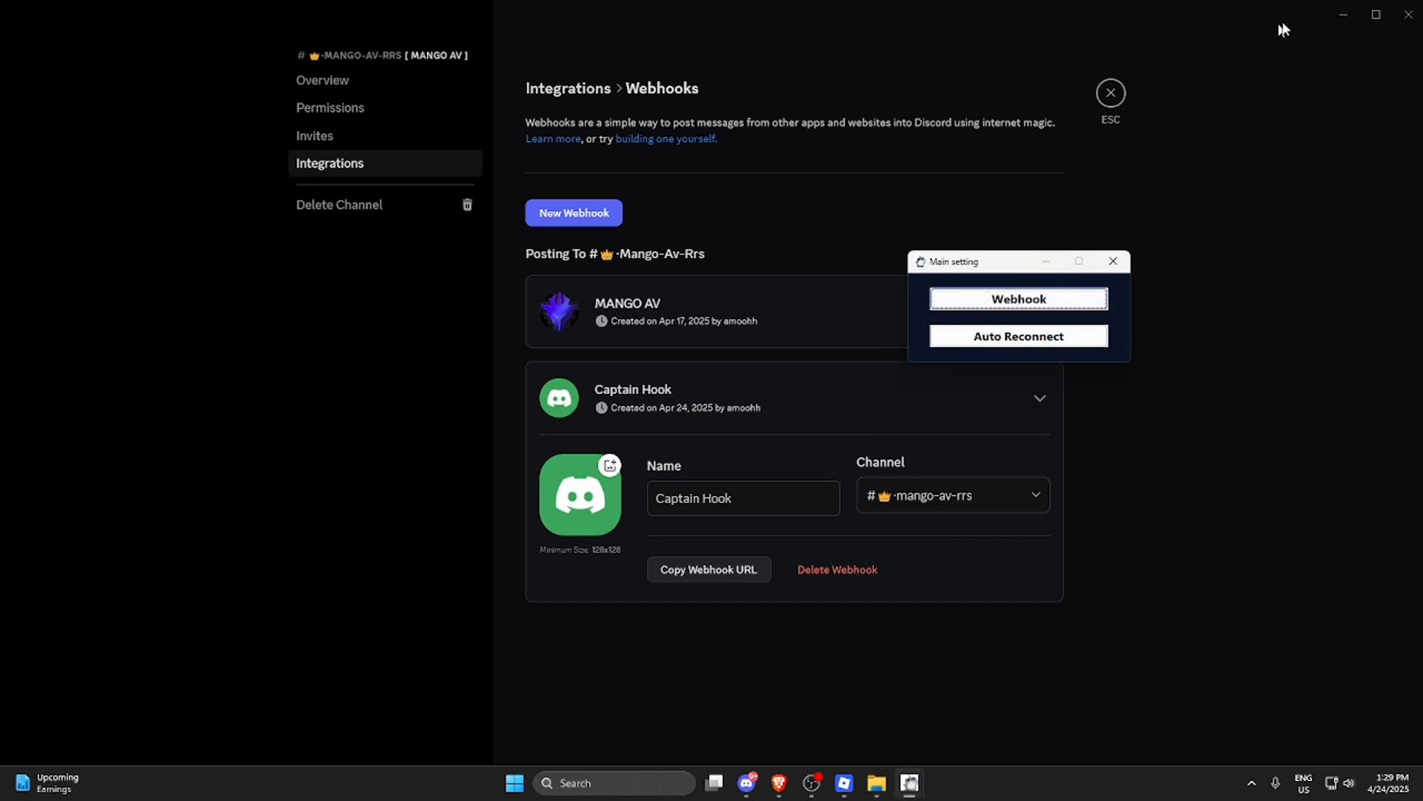
{"action": "left_click", "coordinate": [1016, 299]}
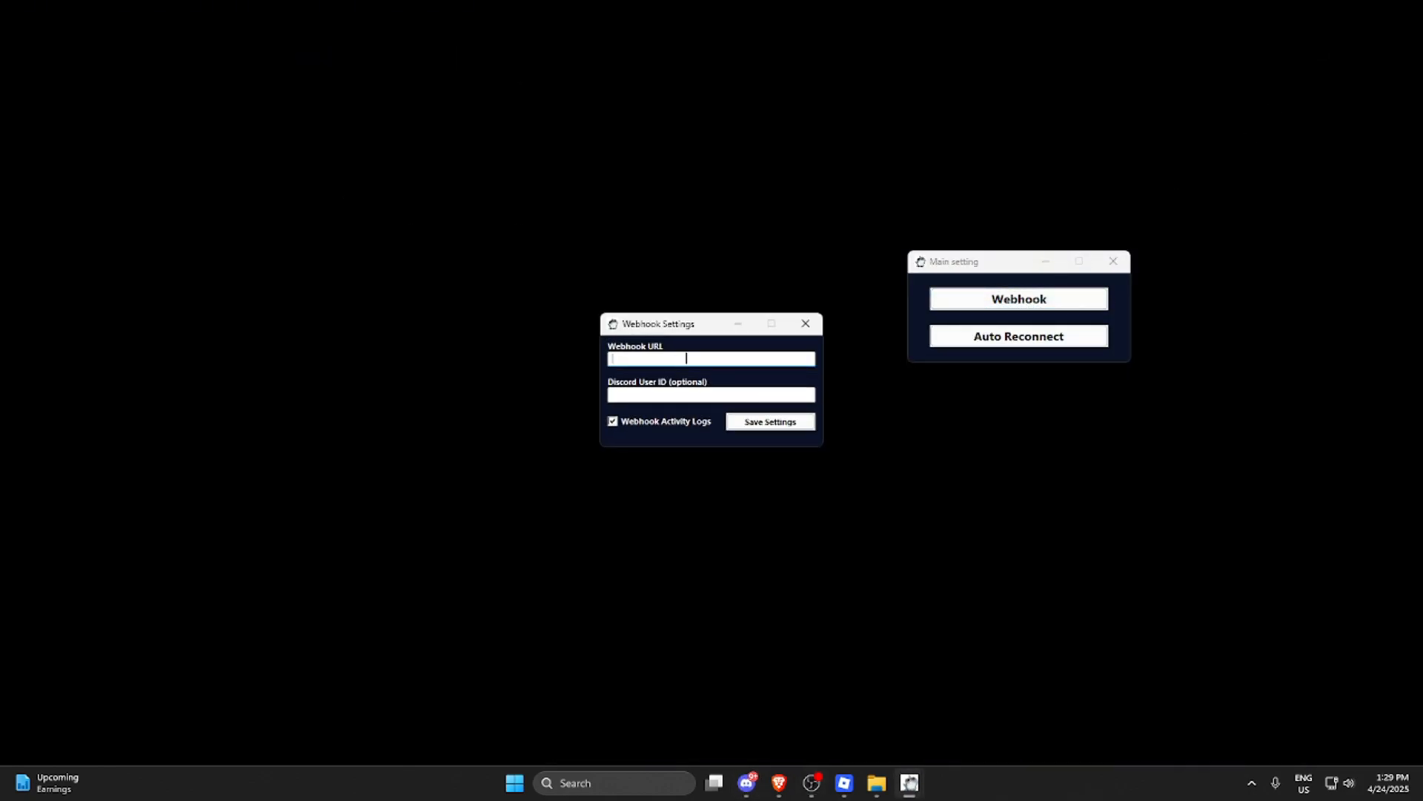
Step: Paste the webhook URL, save auto-reconnect enabled, and close the Reconnect window
{"action": "type", "text": "jeUhzJ2x9kFmSbjh2LOG2DRdvXZryx5C5FMwjt170D"}
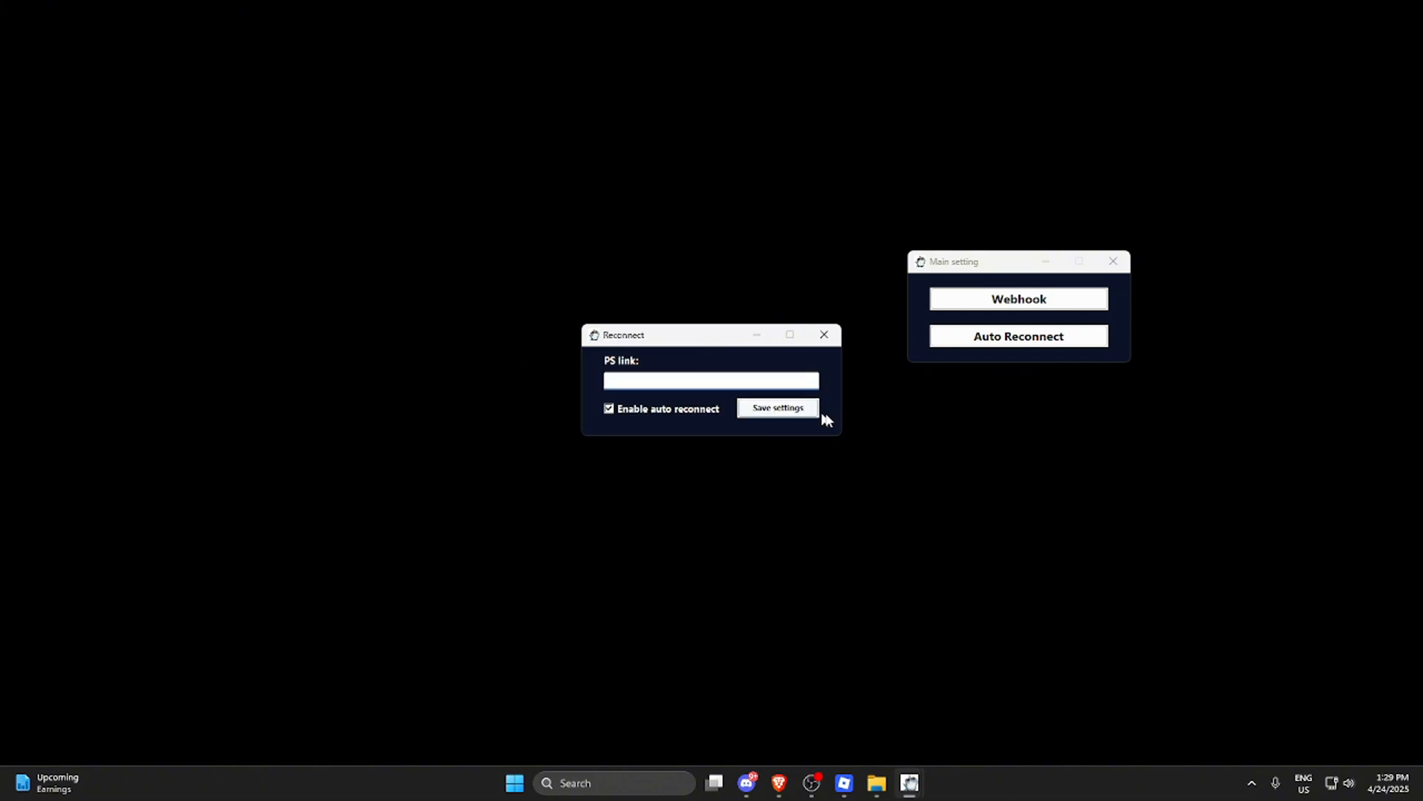
{"action": "left_click", "coordinate": [711, 380]}
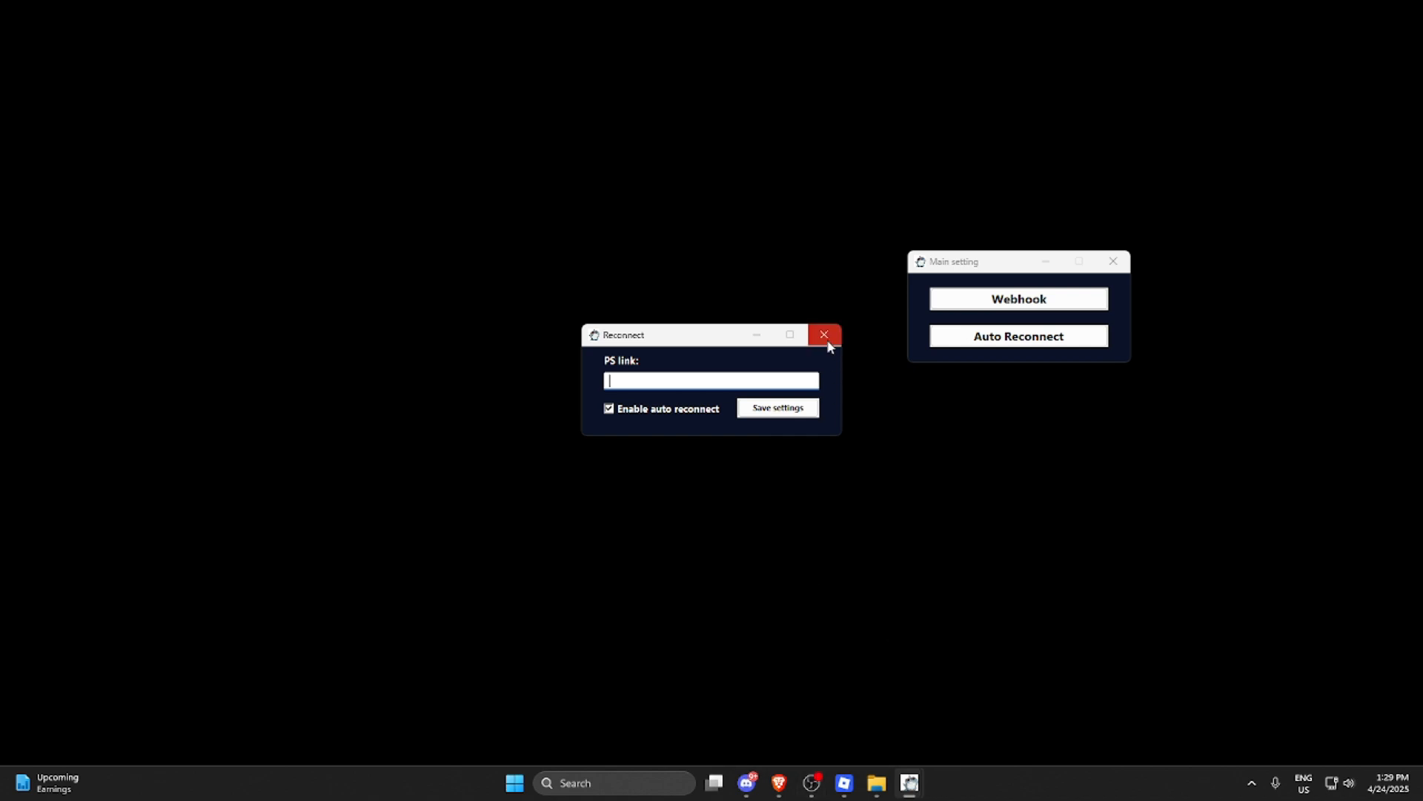
{"action": "left_click", "coordinate": [823, 335]}
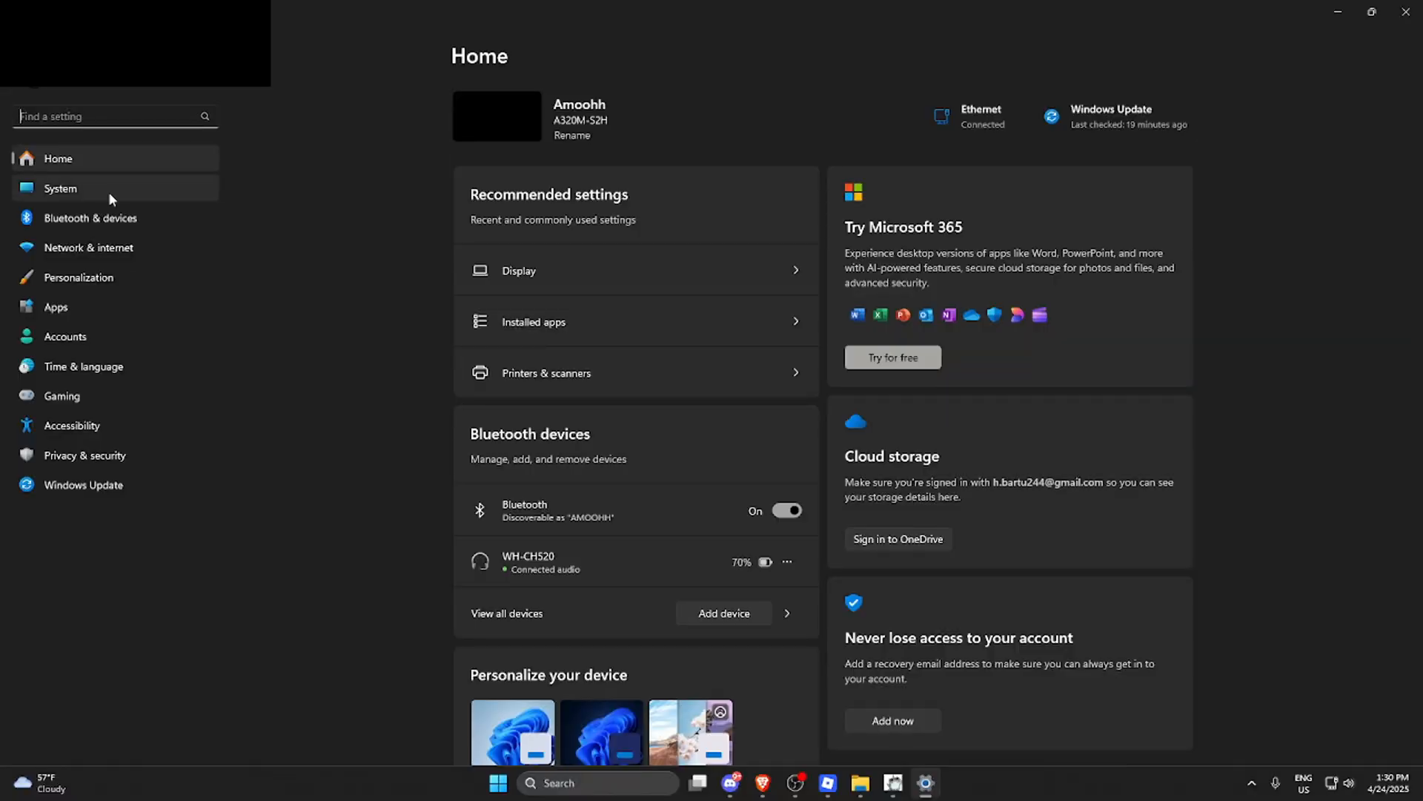
Step: Change the Windows display scale to 100% (Recommended) under System settings
{"action": "left_click", "coordinate": [60, 188]}
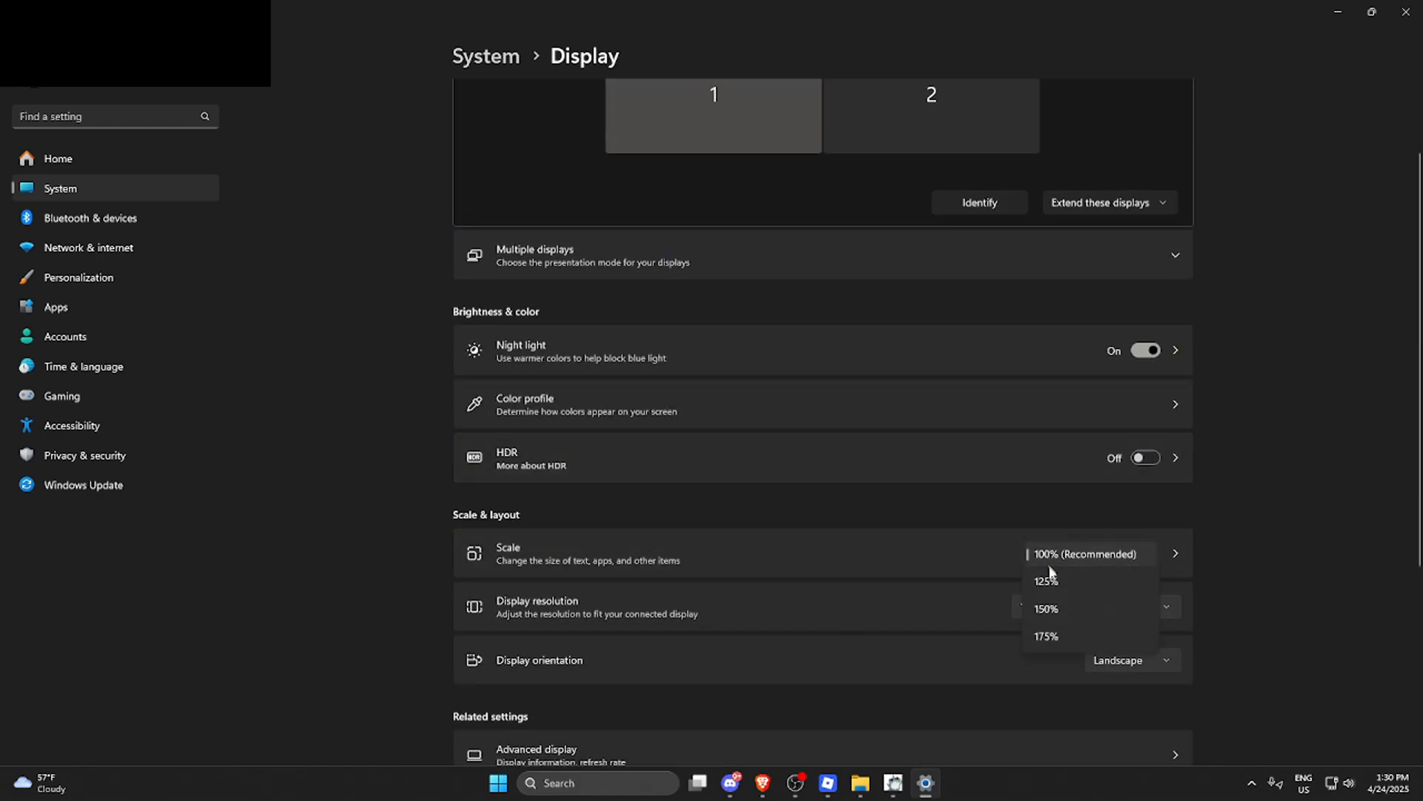
{"action": "left_click", "coordinate": [1087, 554]}
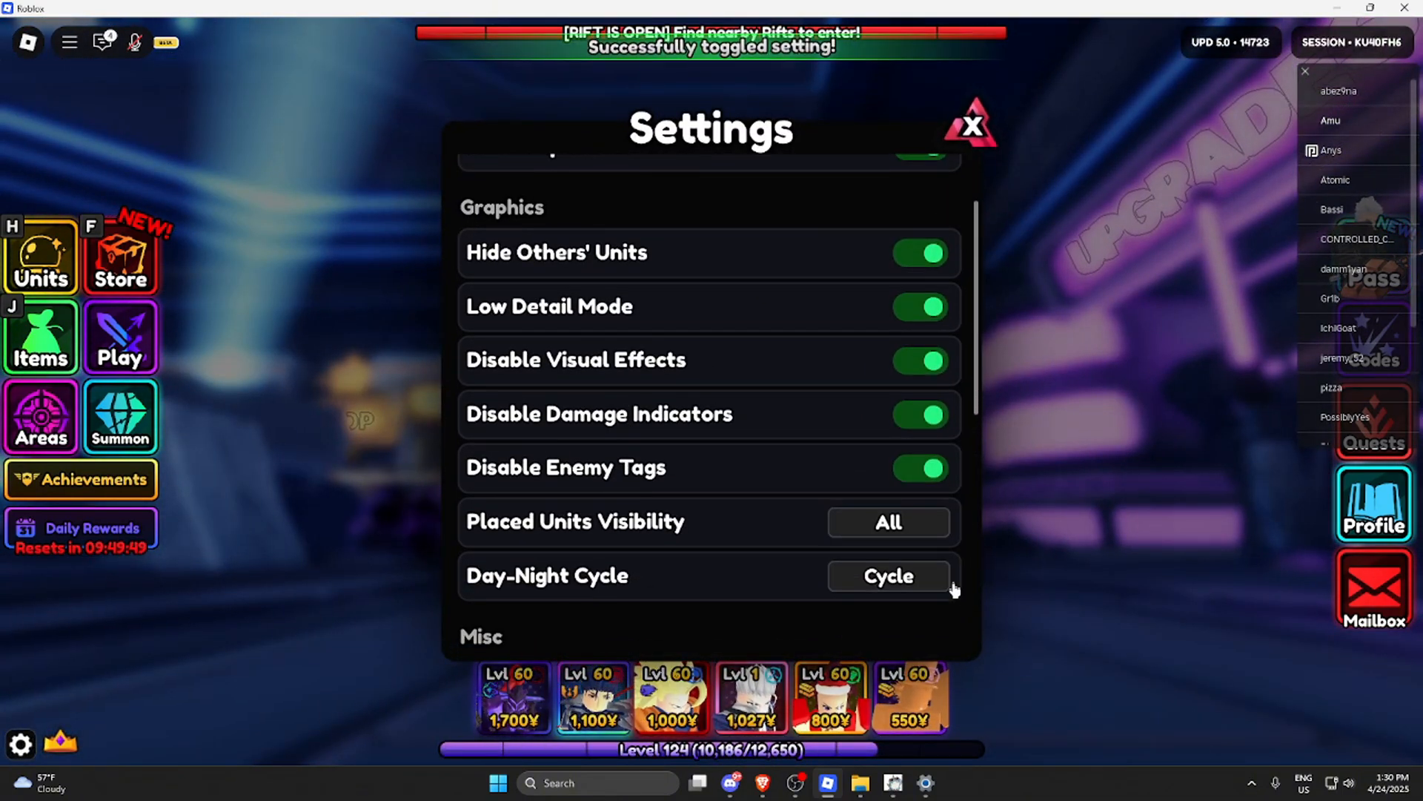
Step: Scroll through Roblox's in-game graphics and Misc options, then bring up Roblox's own Settings page
{"action": "scroll", "scroll_direction": "down", "scroll_amount": 3}
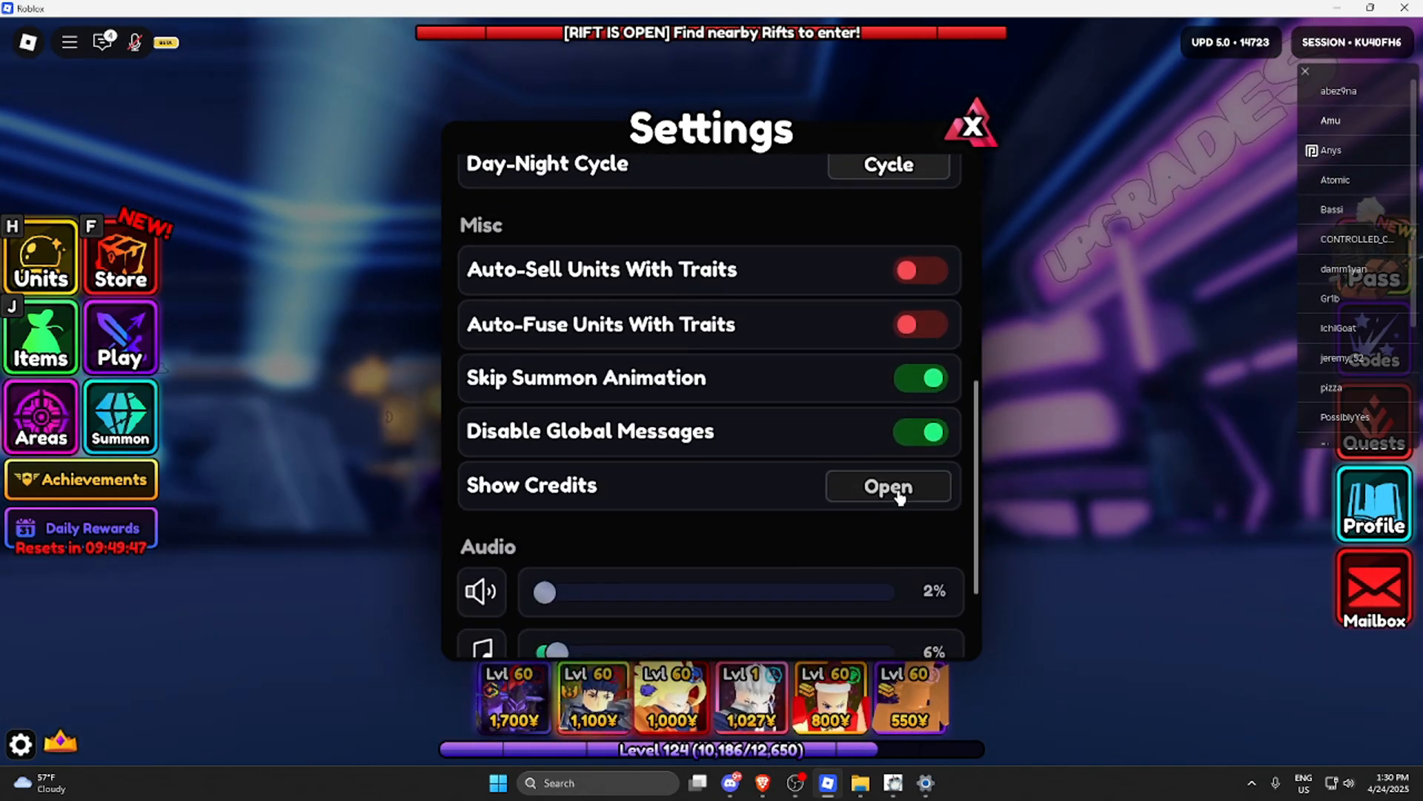
{"action": "scroll", "scroll_direction": "up", "scroll_amount": 3}
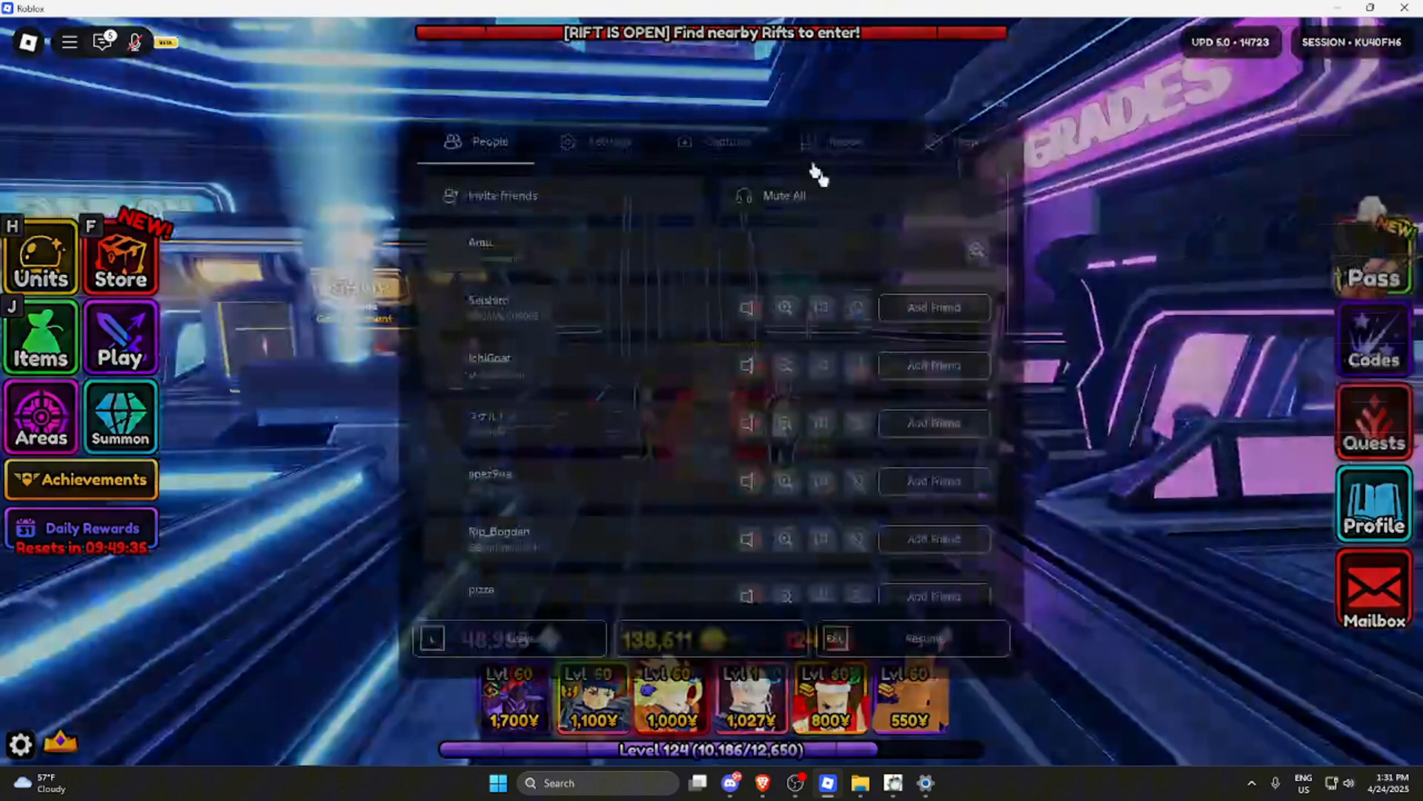
{"action": "left_click", "coordinate": [608, 141]}
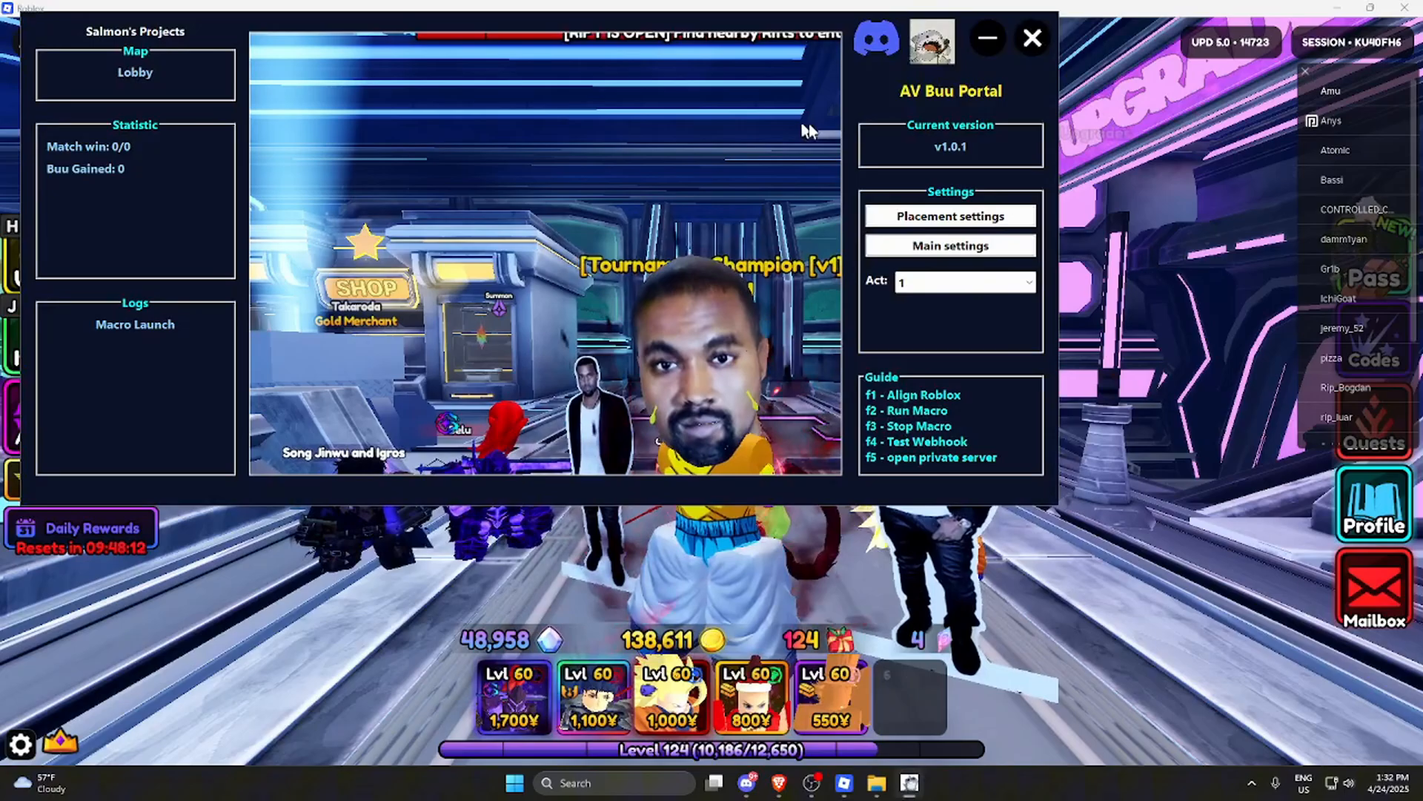
Step: Choose Act 3 from the portal's Act dropdown
{"action": "left_click", "coordinate": [964, 281]}
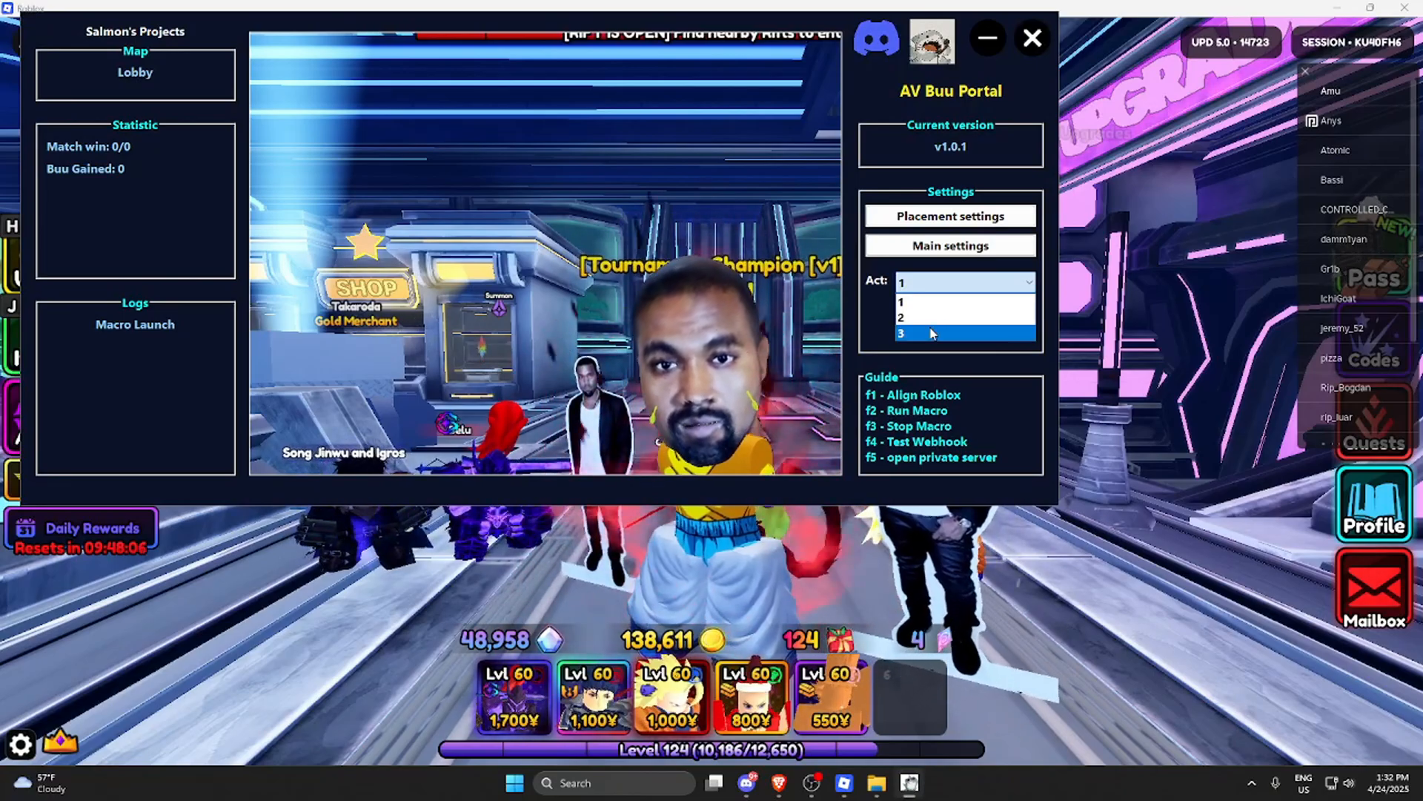
{"action": "left_click", "coordinate": [901, 333]}
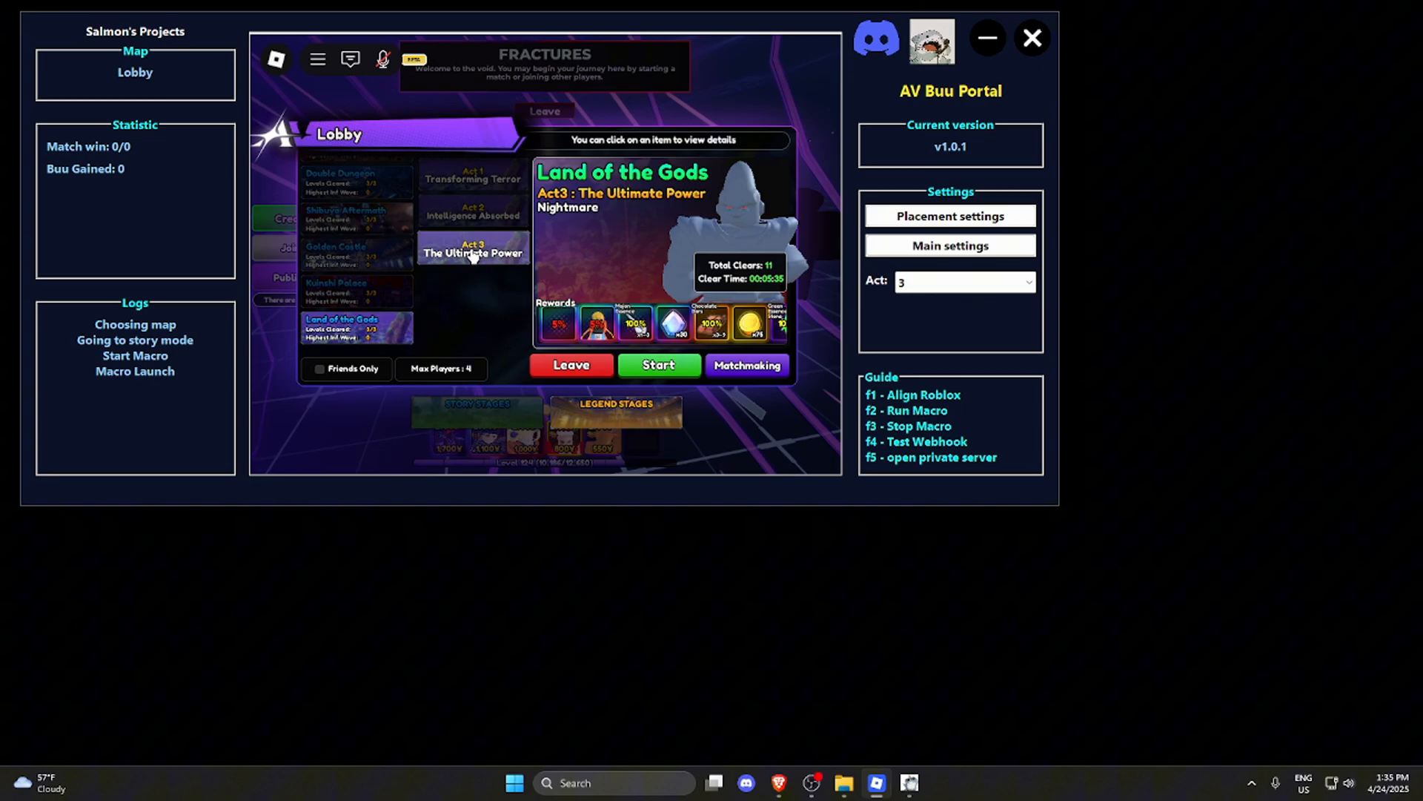
Step: Start the Land of the Gods Act 3 legend match and watch units get placed
{"action": "left_click", "coordinate": [658, 364]}
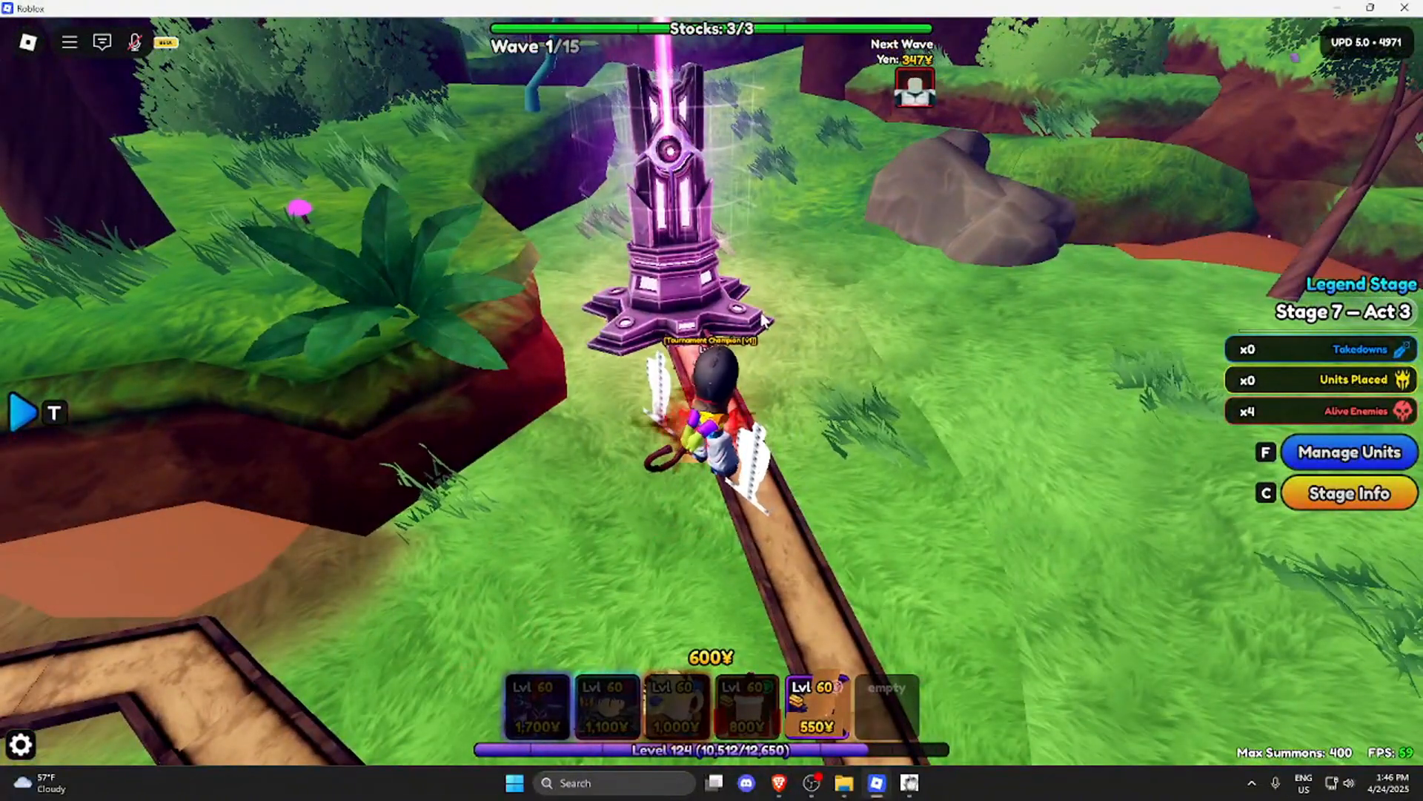
{"action": "left_click", "coordinate": [605, 707]}
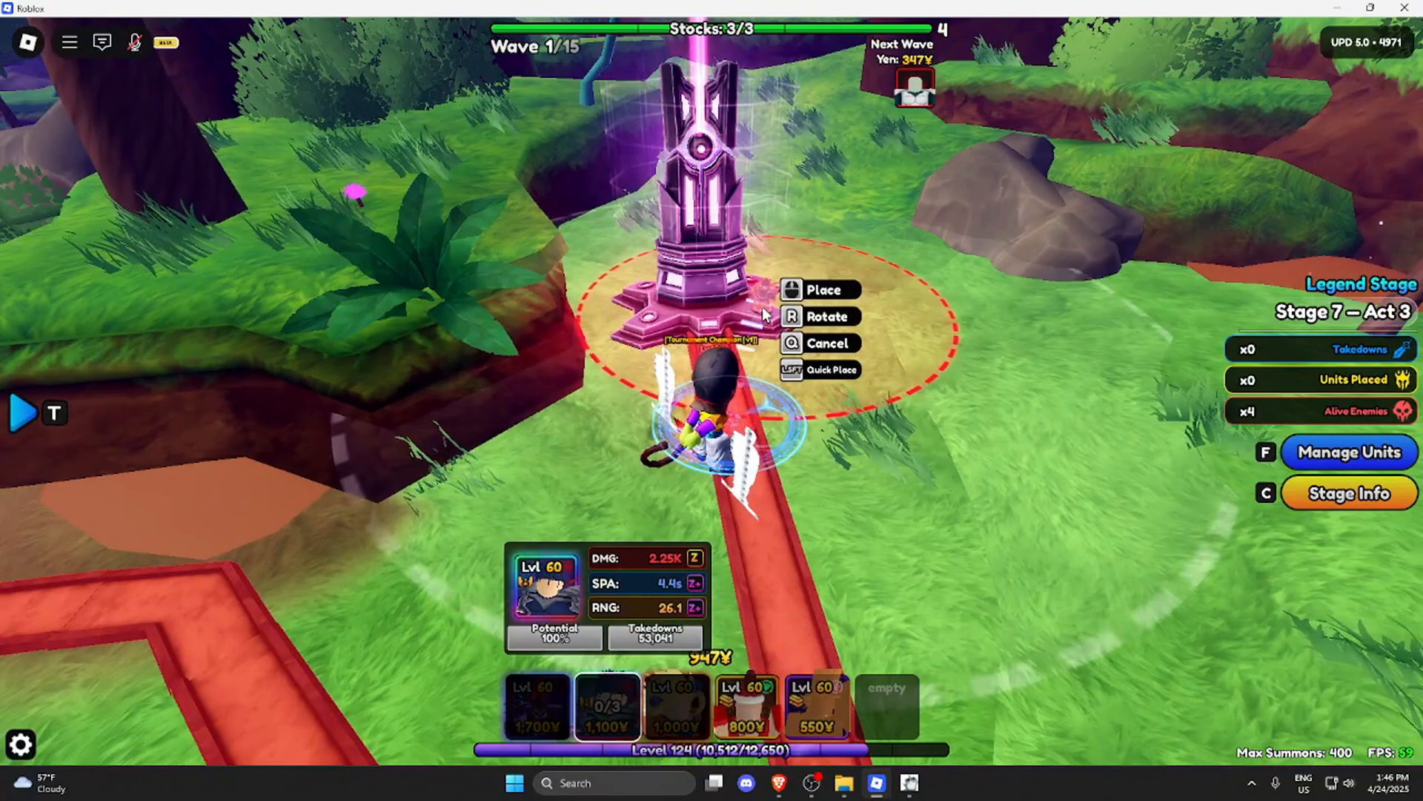